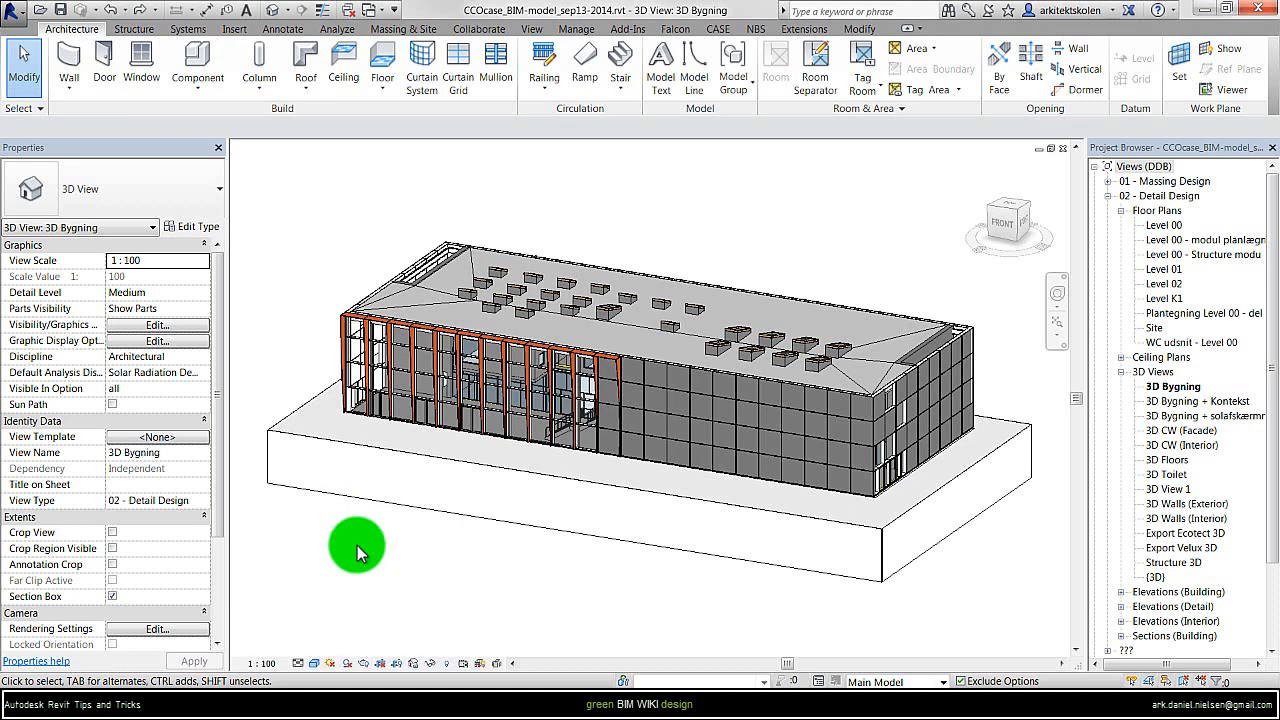
pyautogui.moveTo(450, 196)
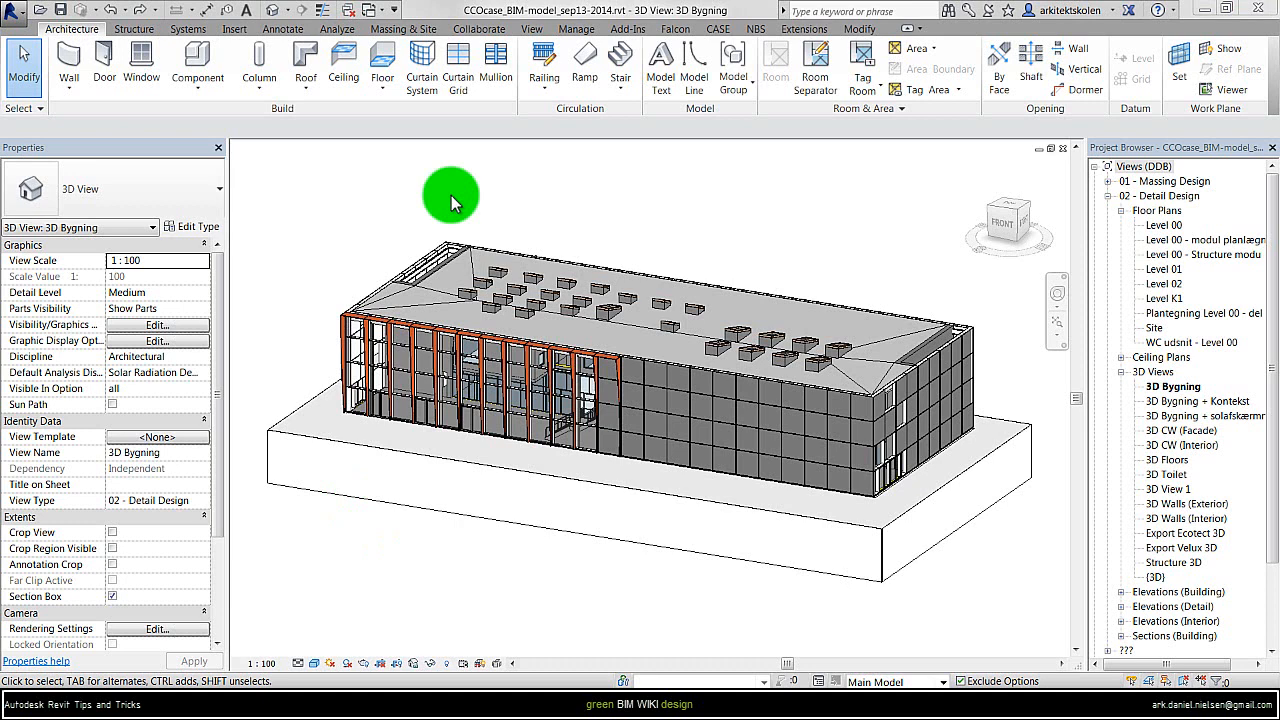
pyautogui.moveTo(336, 190)
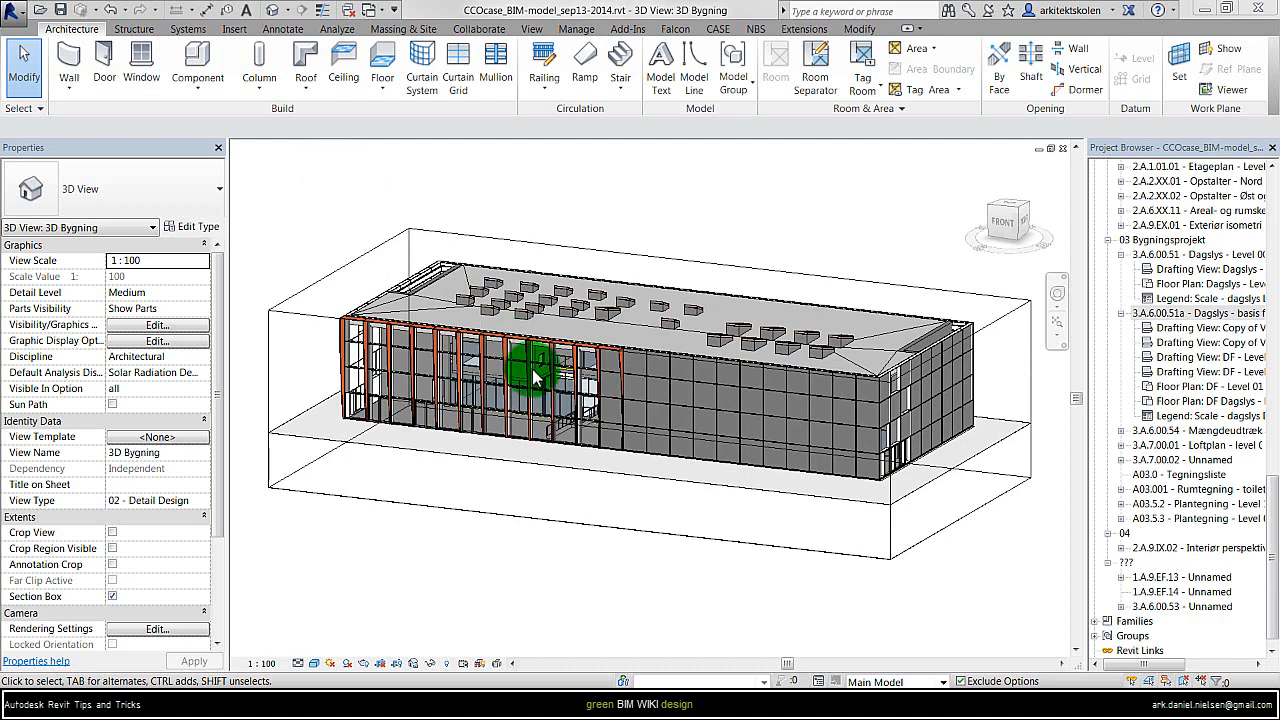
# Select a glass curtain panel and reach its type's Analytic Construction setting.
pyautogui.click(536, 376)
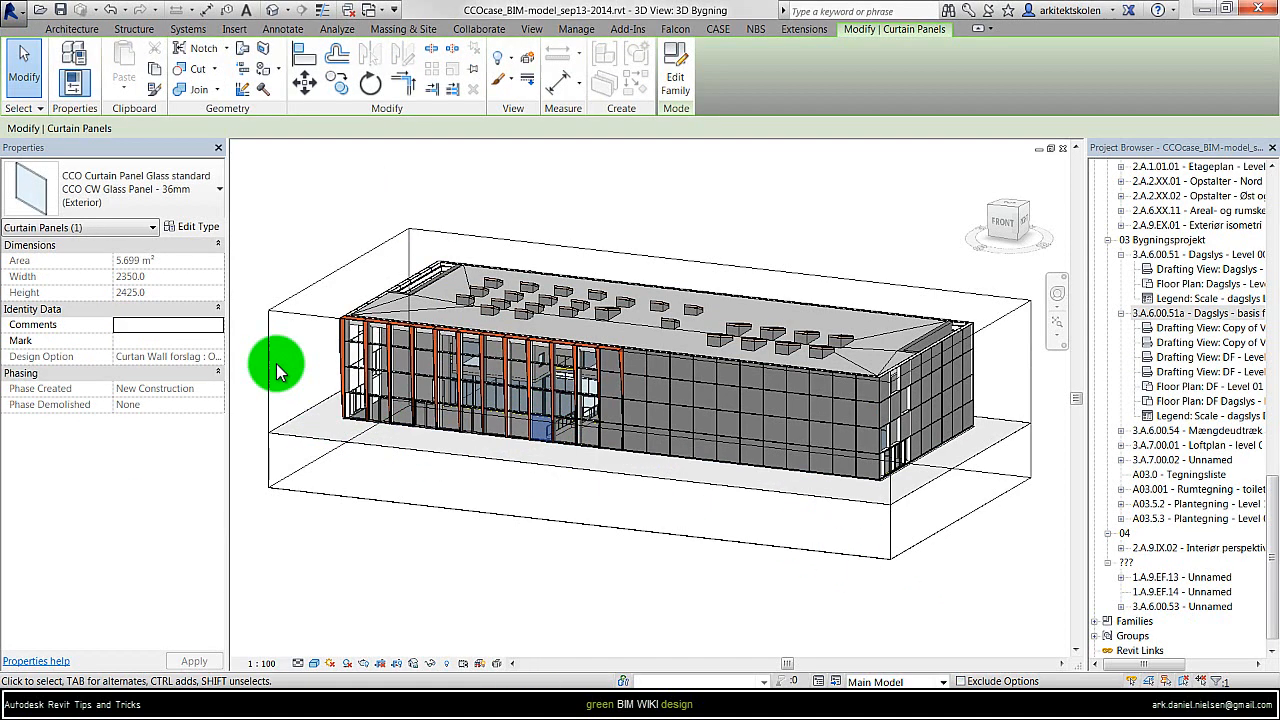
pyautogui.moveTo(196, 228)
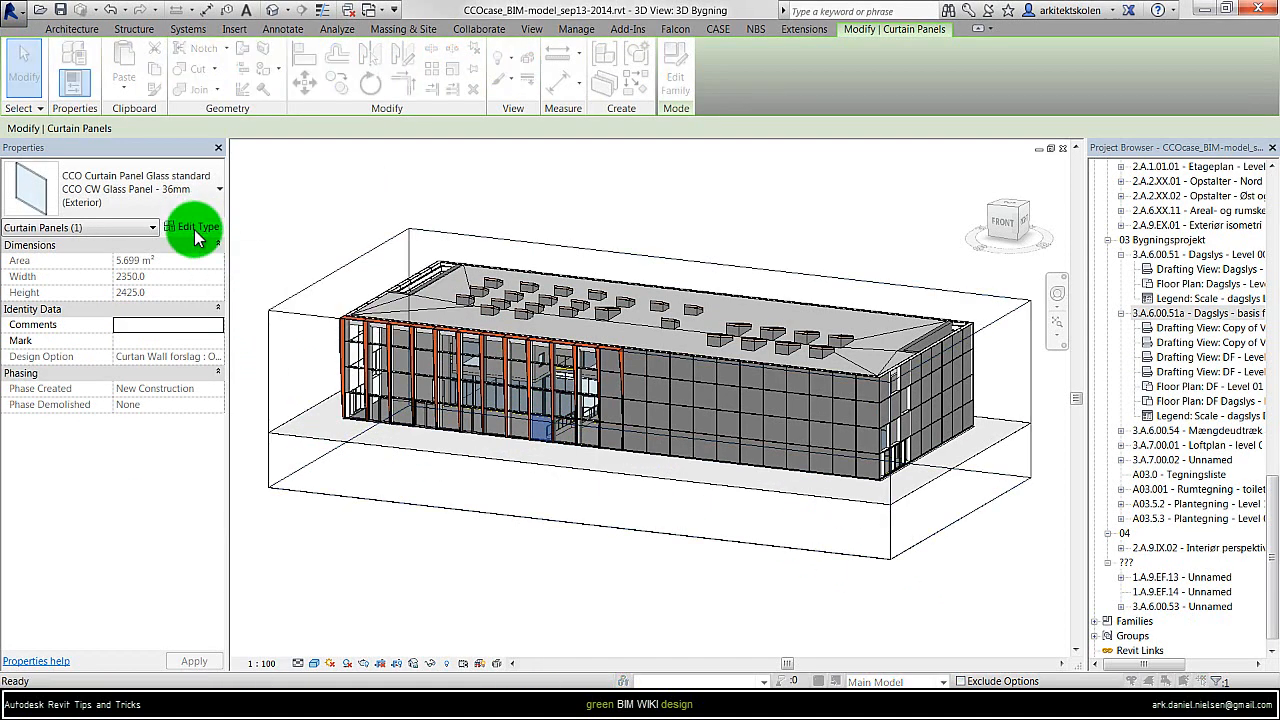
pyautogui.click(196, 226)
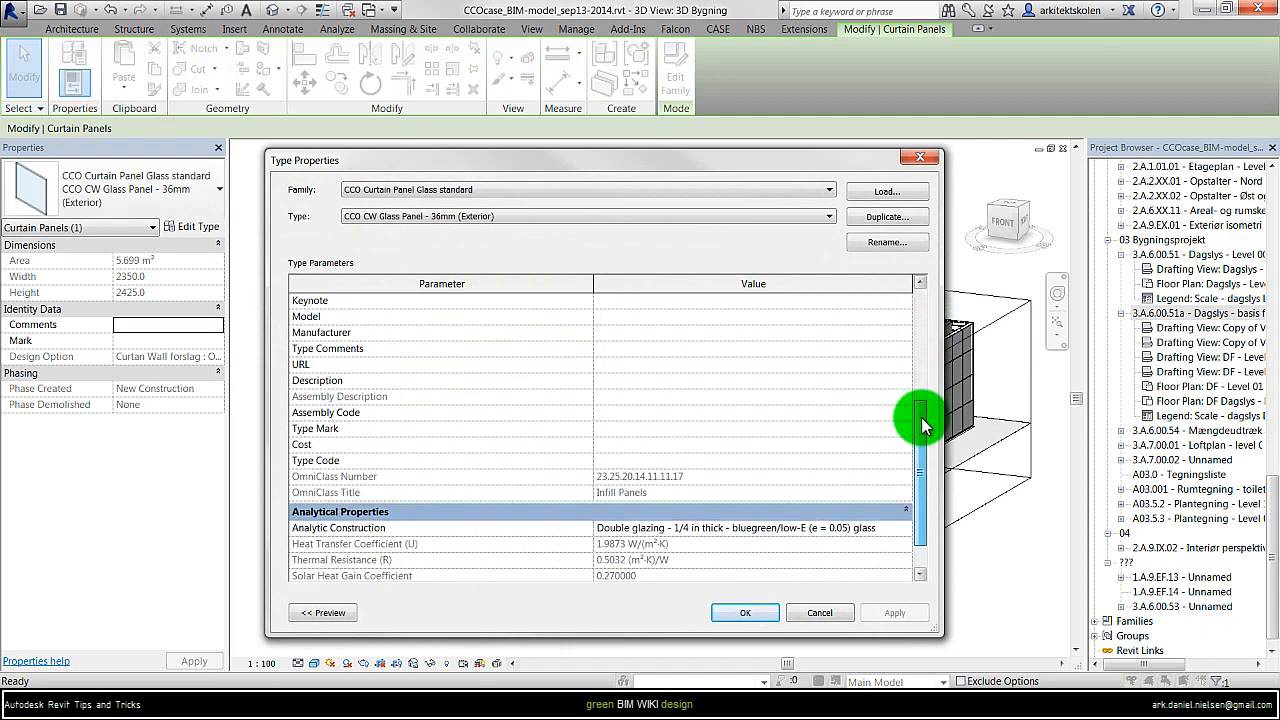
pyautogui.scroll(-3)
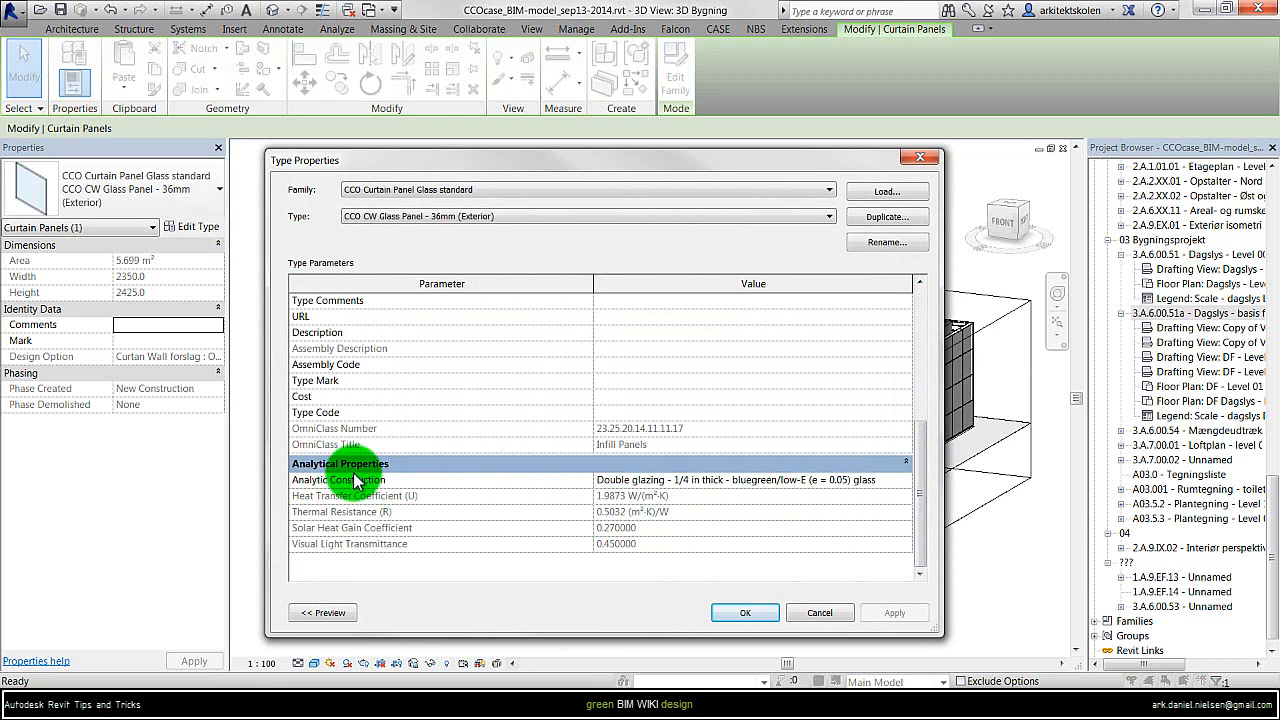
pyautogui.moveTo(882, 488)
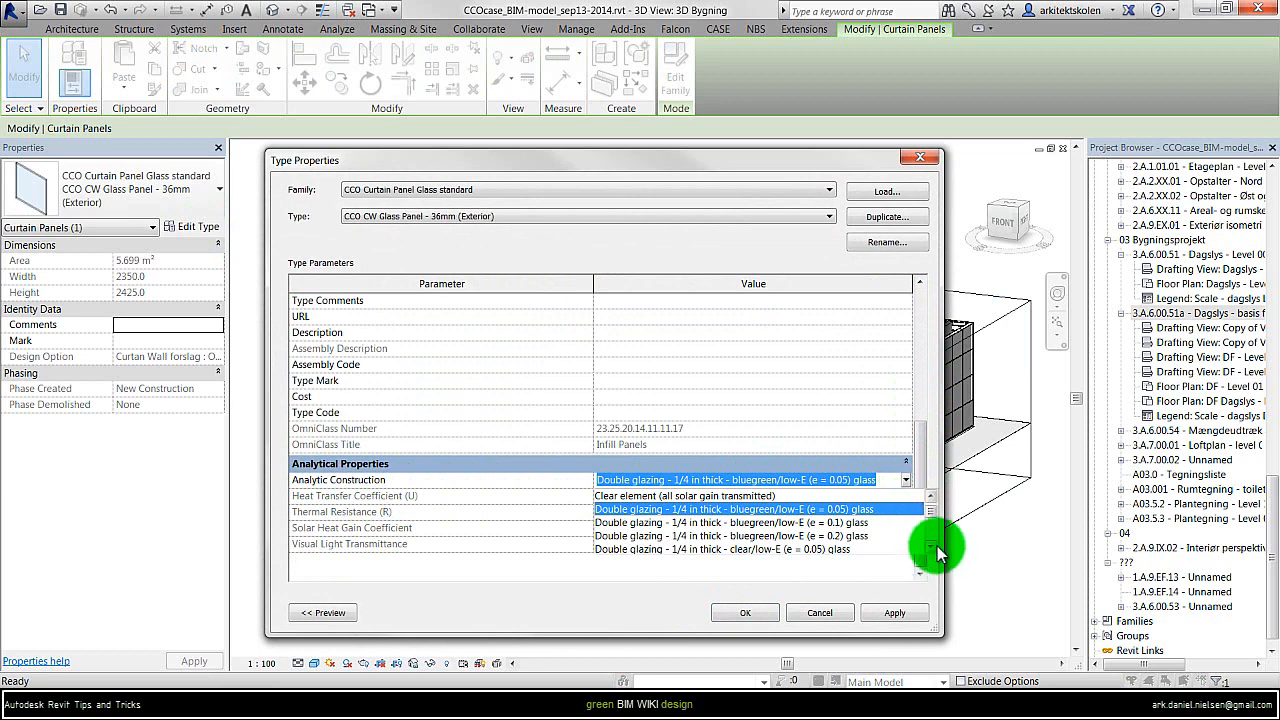
pyautogui.scroll(-3)
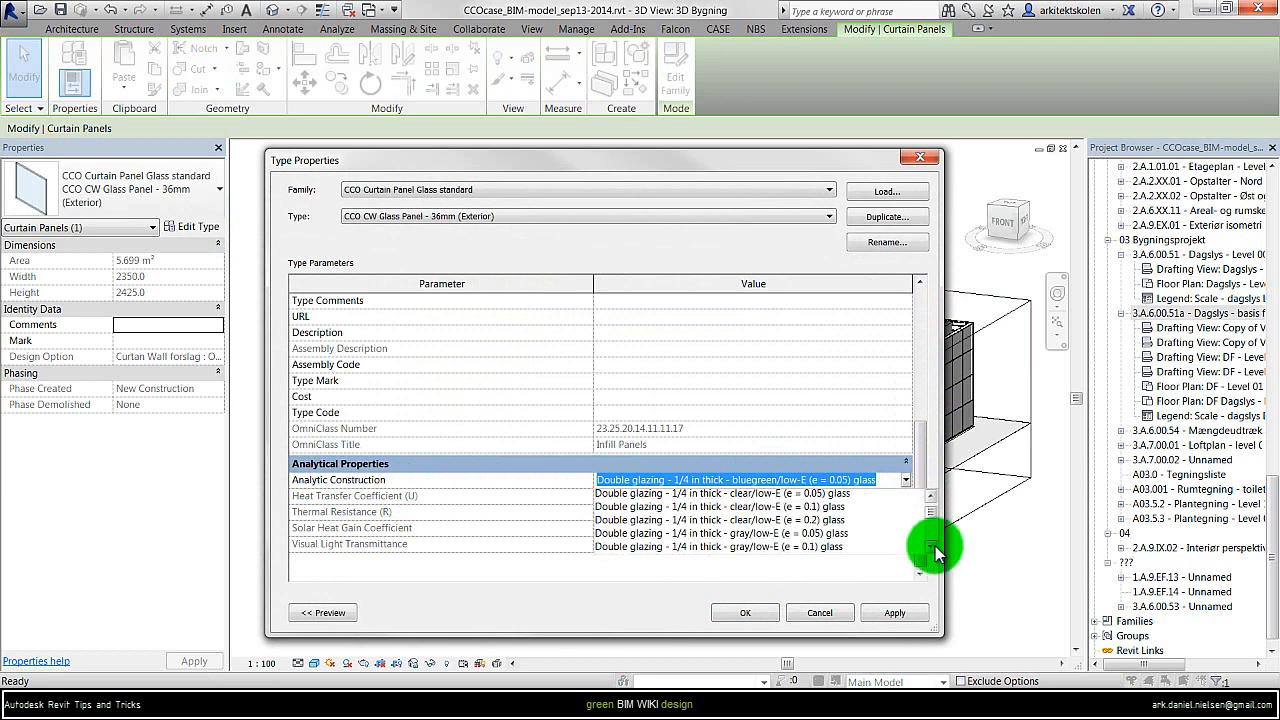
pyautogui.scroll(-3)
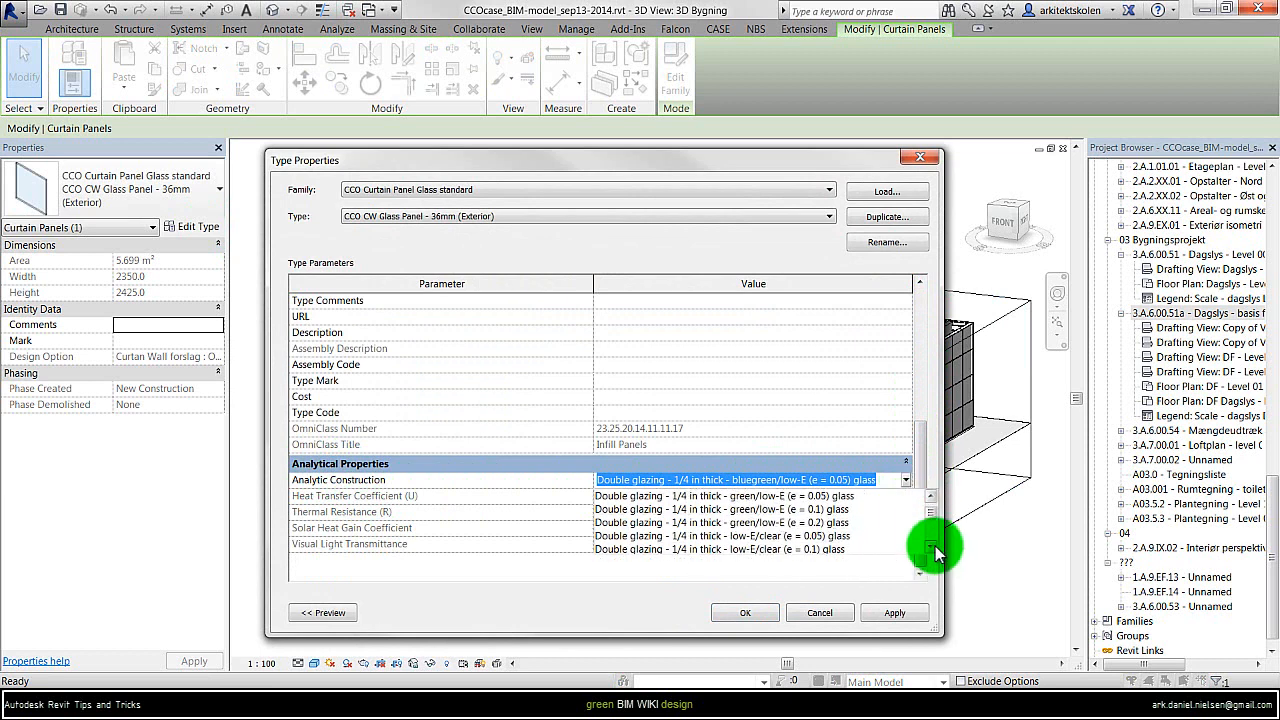
pyautogui.scroll(-3)
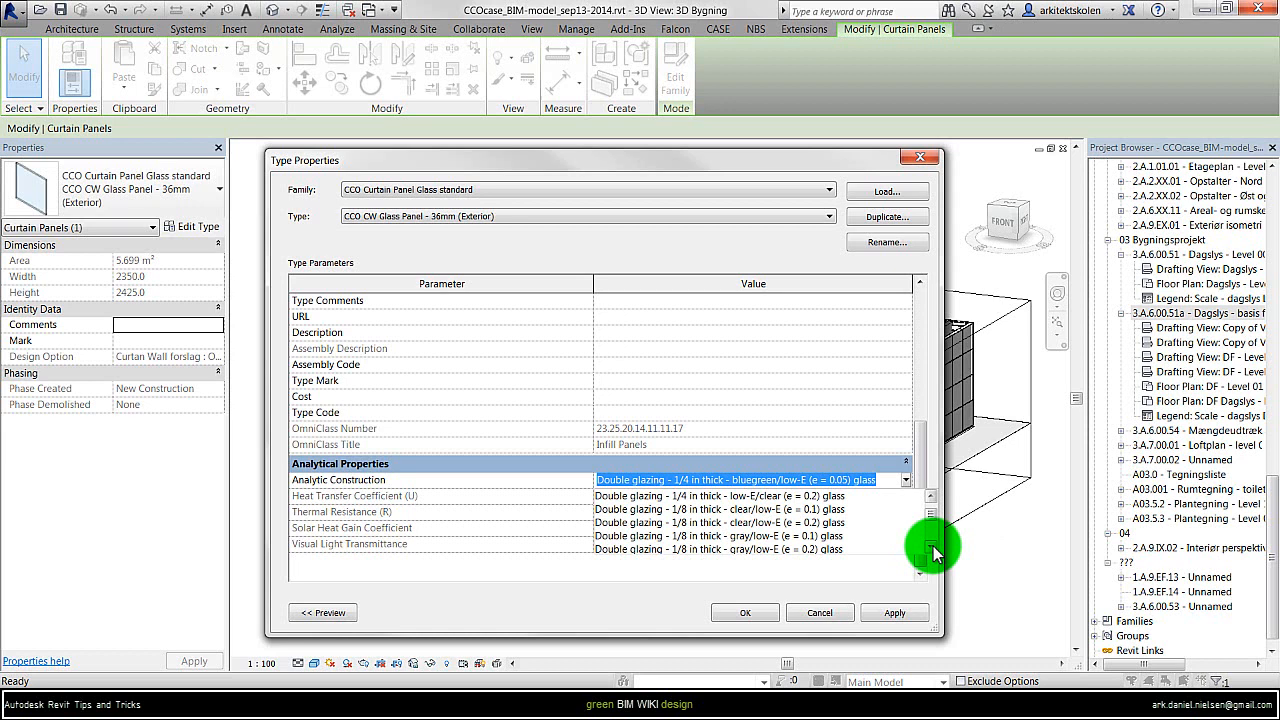
# Assign Double glazing - 1/8 in thick - gray/low-E (e = 0.2) glass as analytic construction.
pyautogui.click(716, 548)
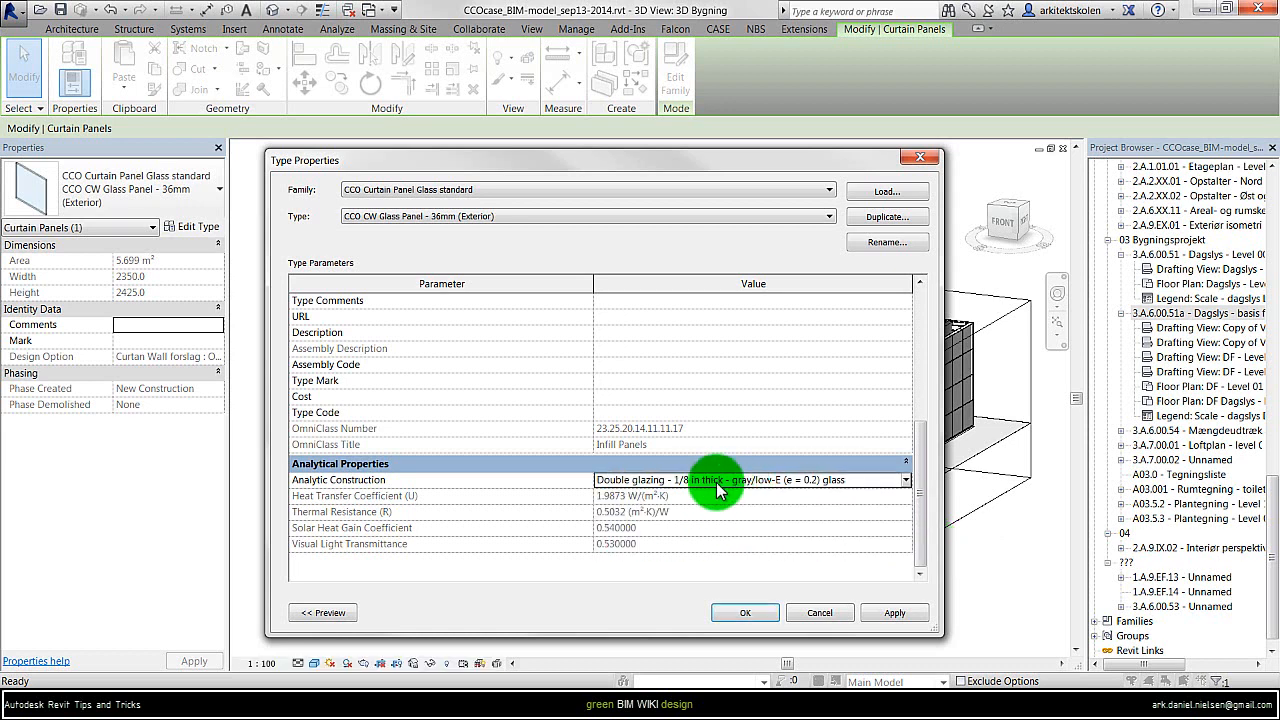
pyautogui.moveTo(390, 496)
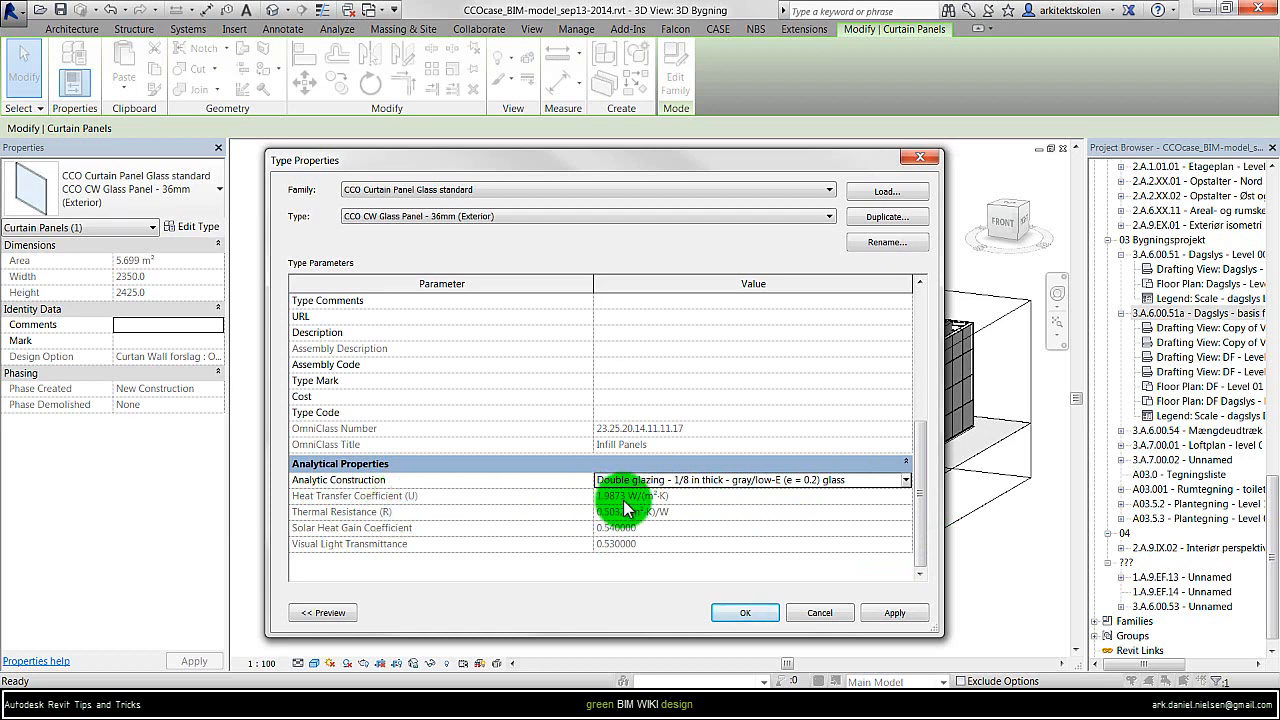
pyautogui.moveTo(356, 512)
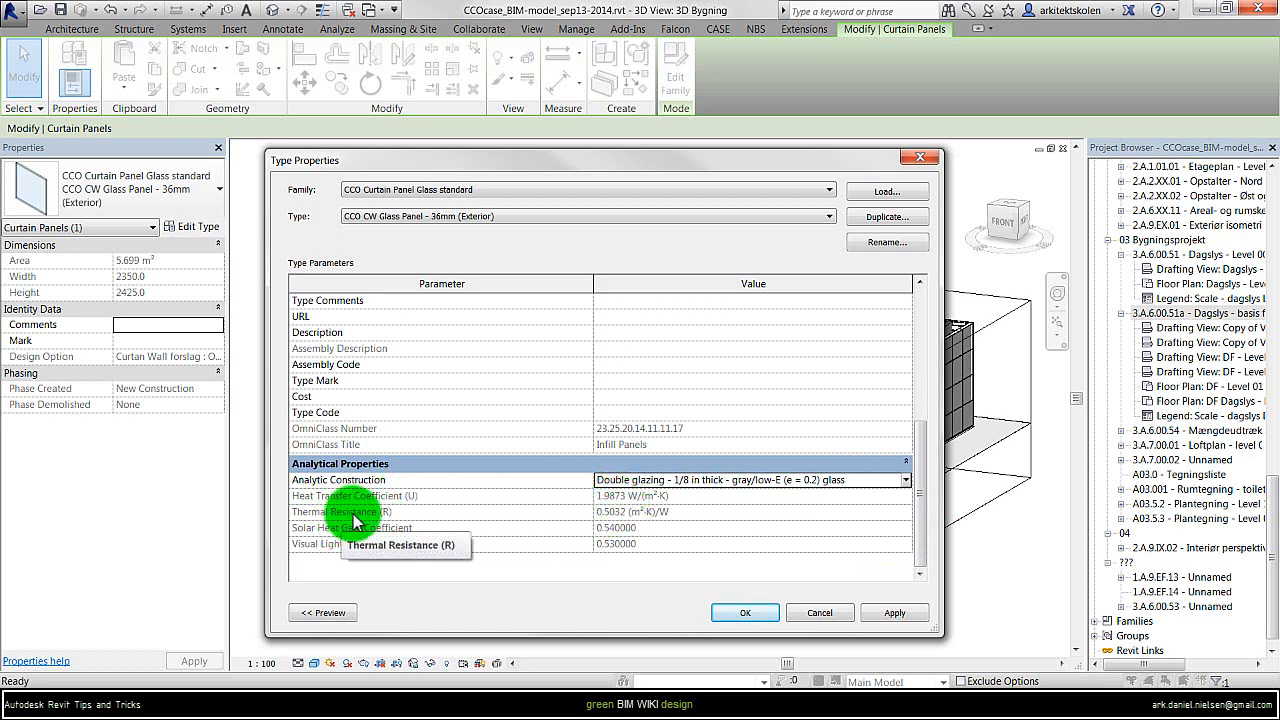
pyautogui.moveTo(350, 544)
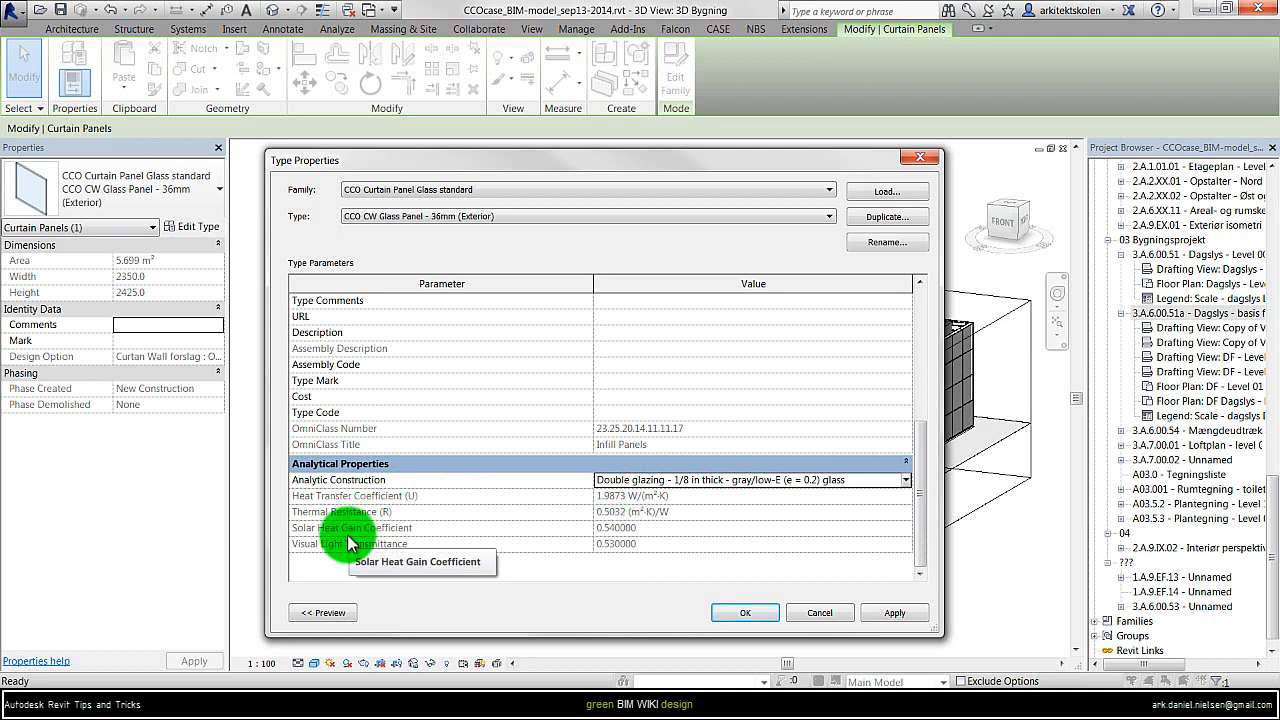
pyautogui.moveTo(350, 556)
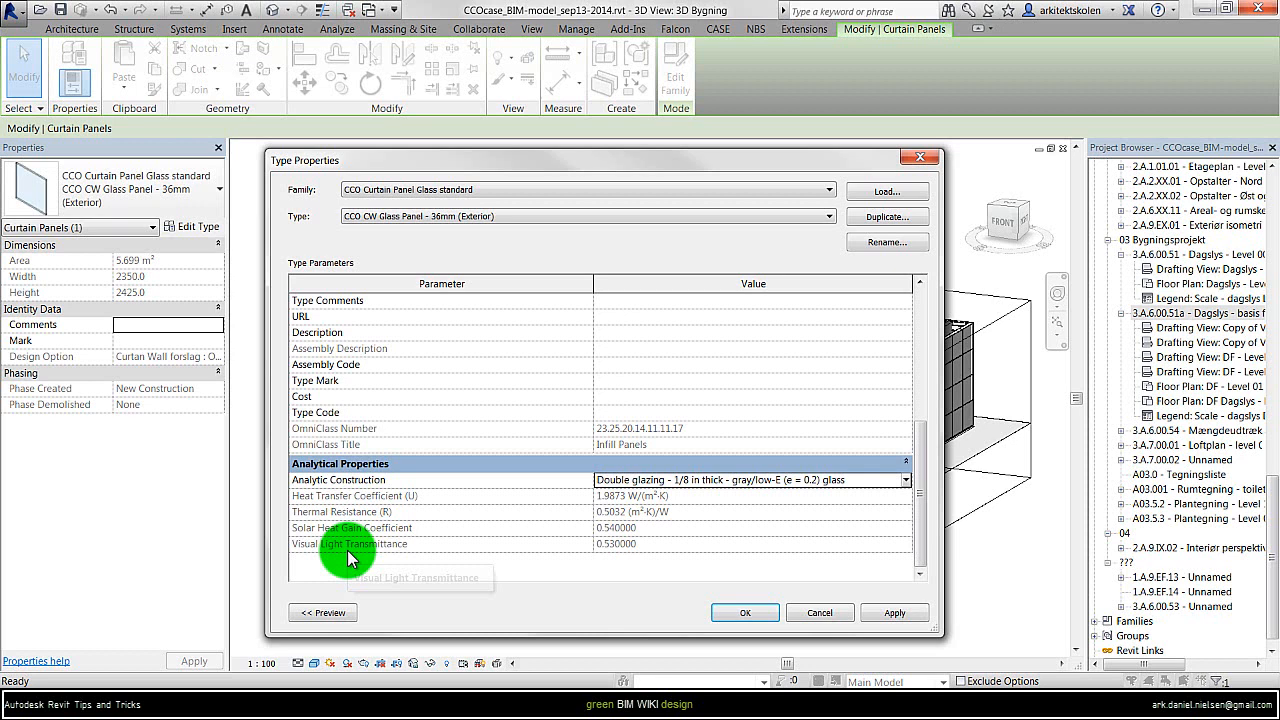
pyautogui.moveTo(604, 556)
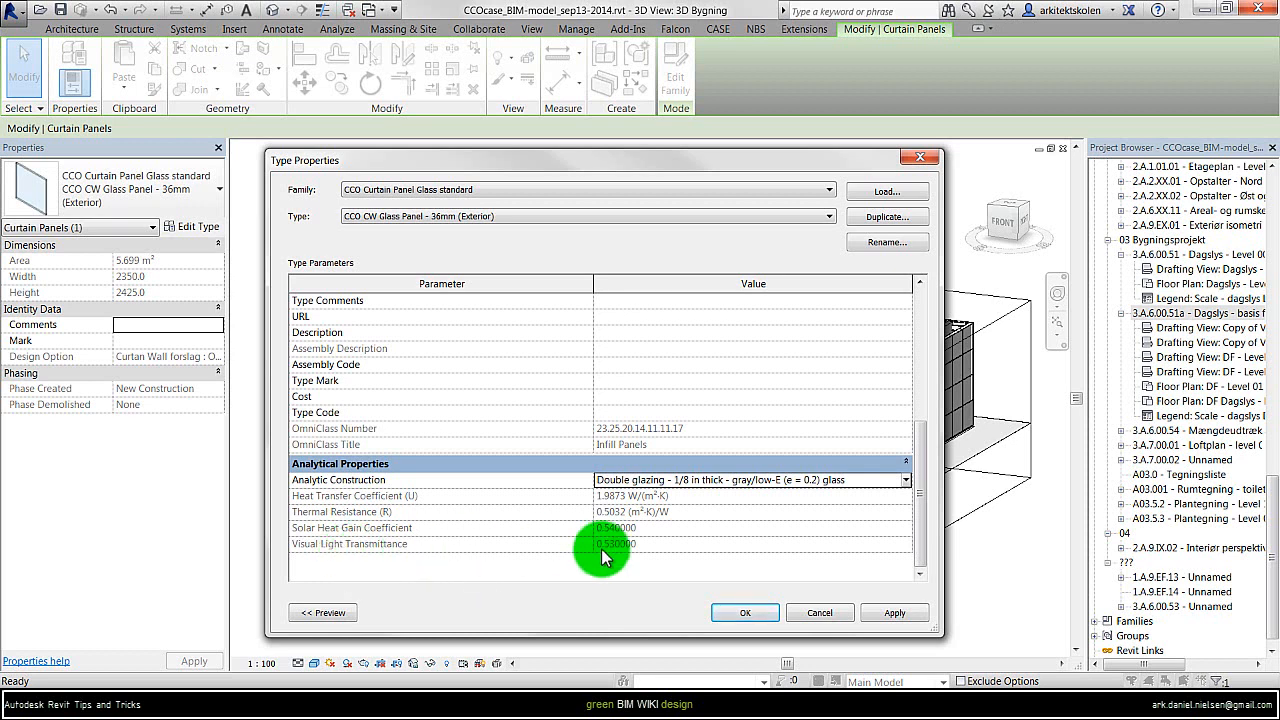
pyautogui.moveTo(716, 570)
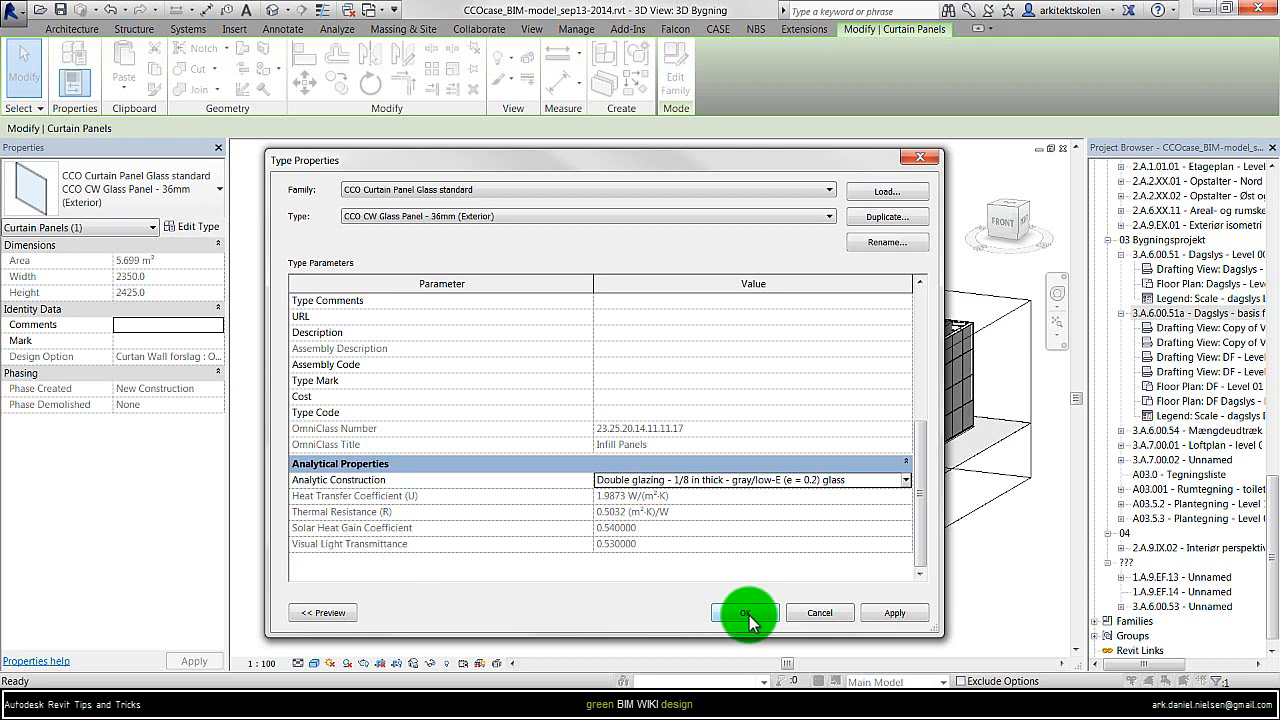
pyautogui.moveTo(744, 612)
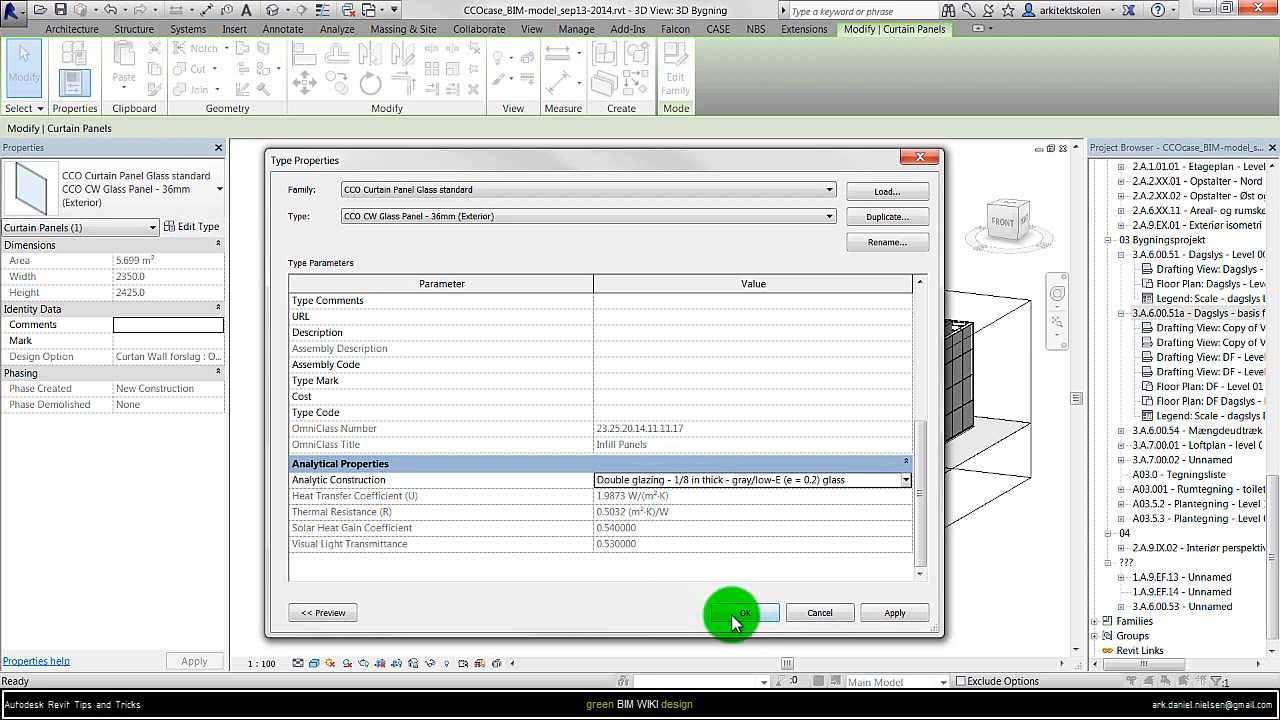
pyautogui.moveTo(884, 216)
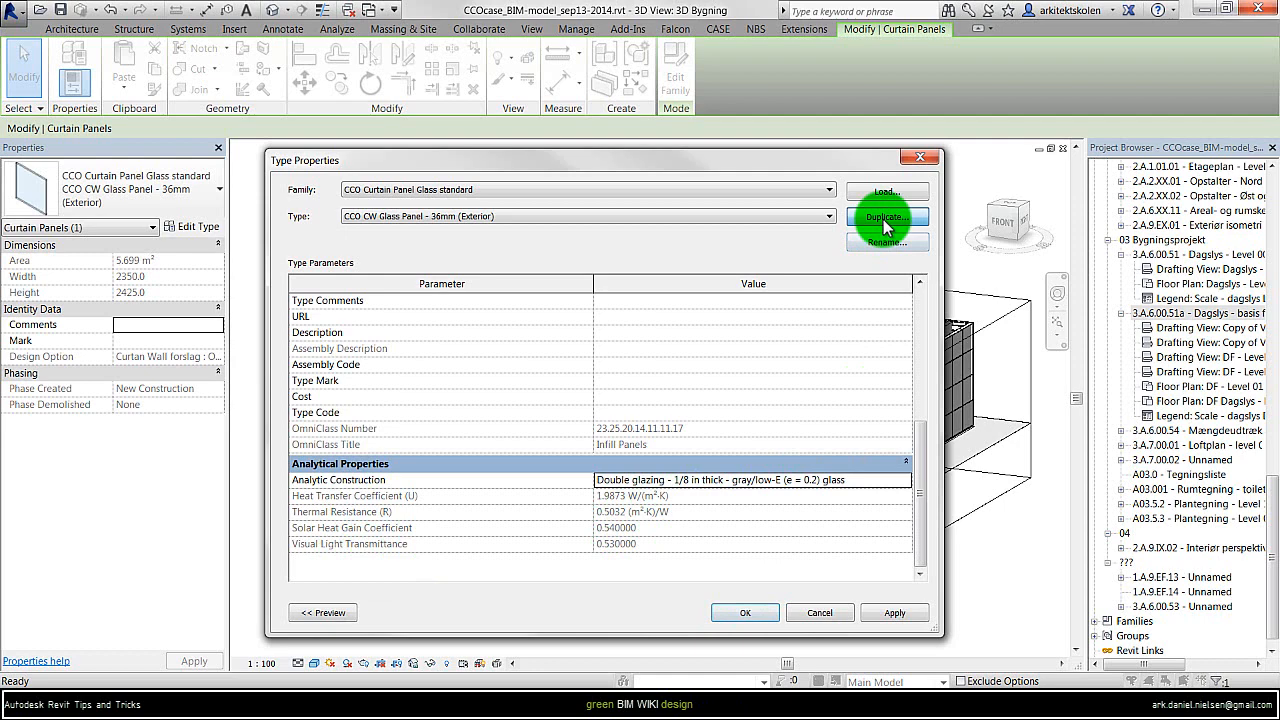
# Duplicate the panel type as 'Double Glazing Low-E - 36mm (Exterior) 2' and confirm.
pyautogui.click(884, 216)
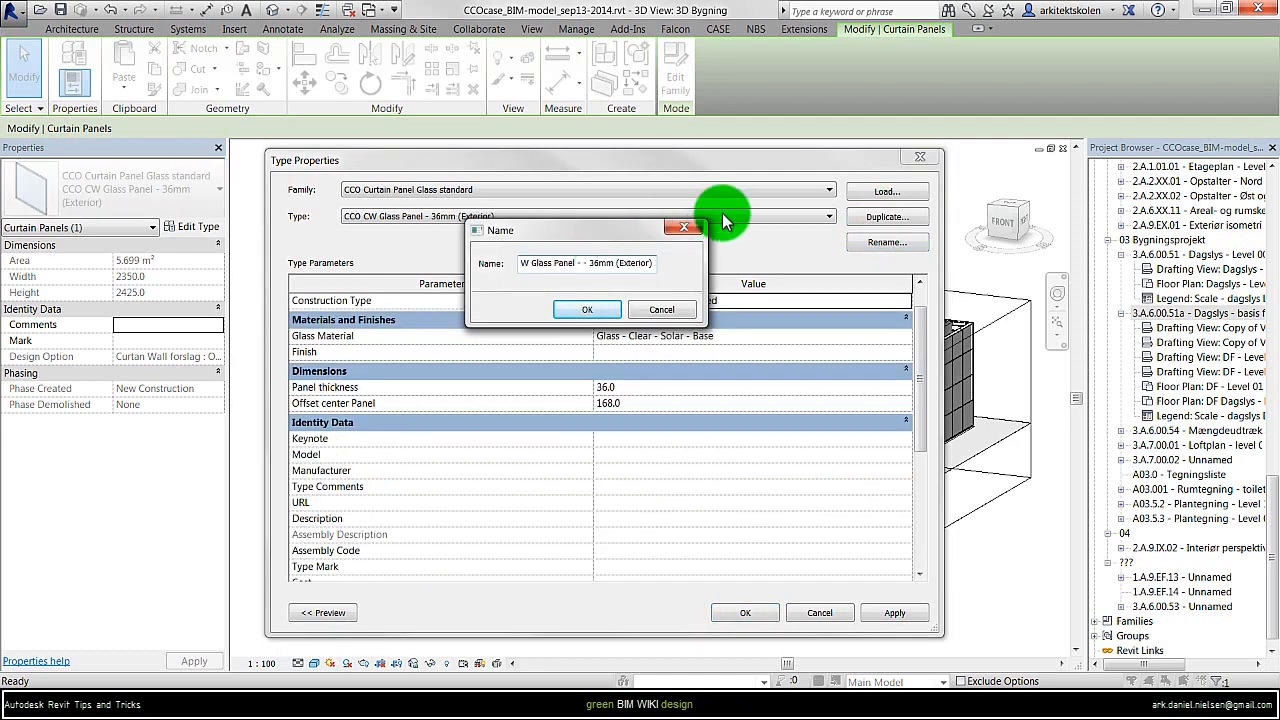
pyautogui.write('Double Glazing Low-E - 36mm')
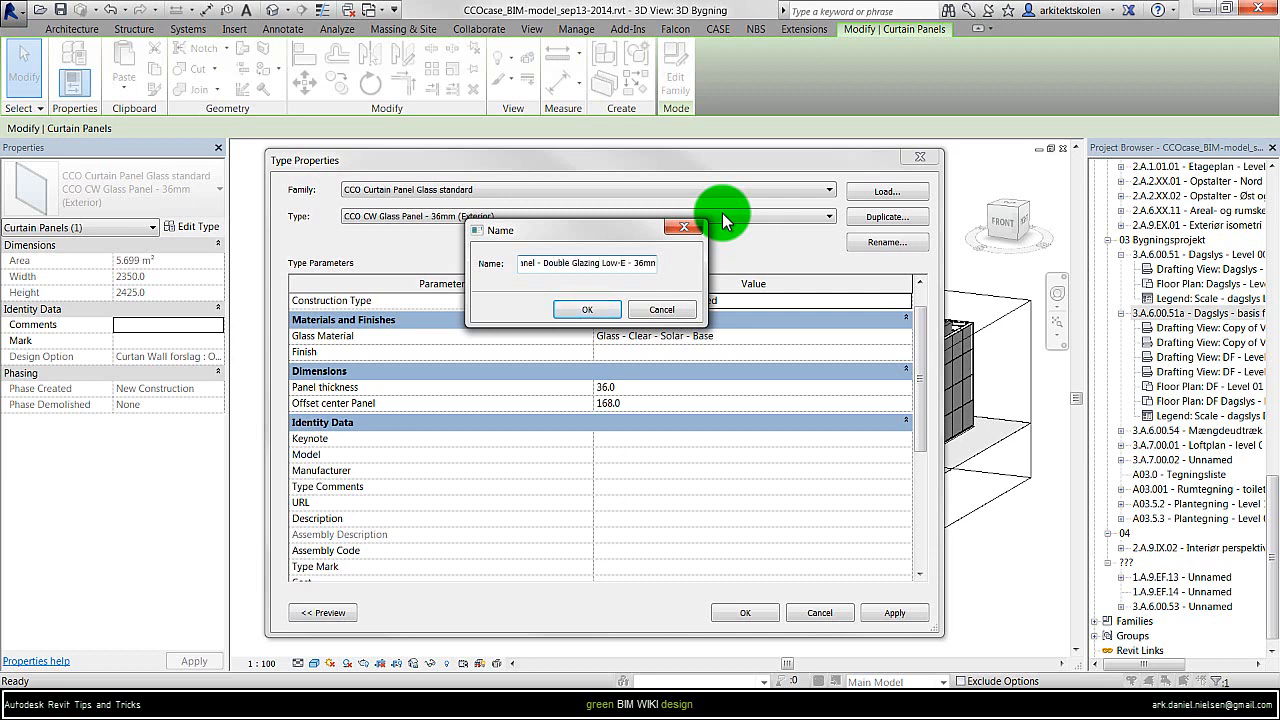
pyautogui.moveTo(644, 184)
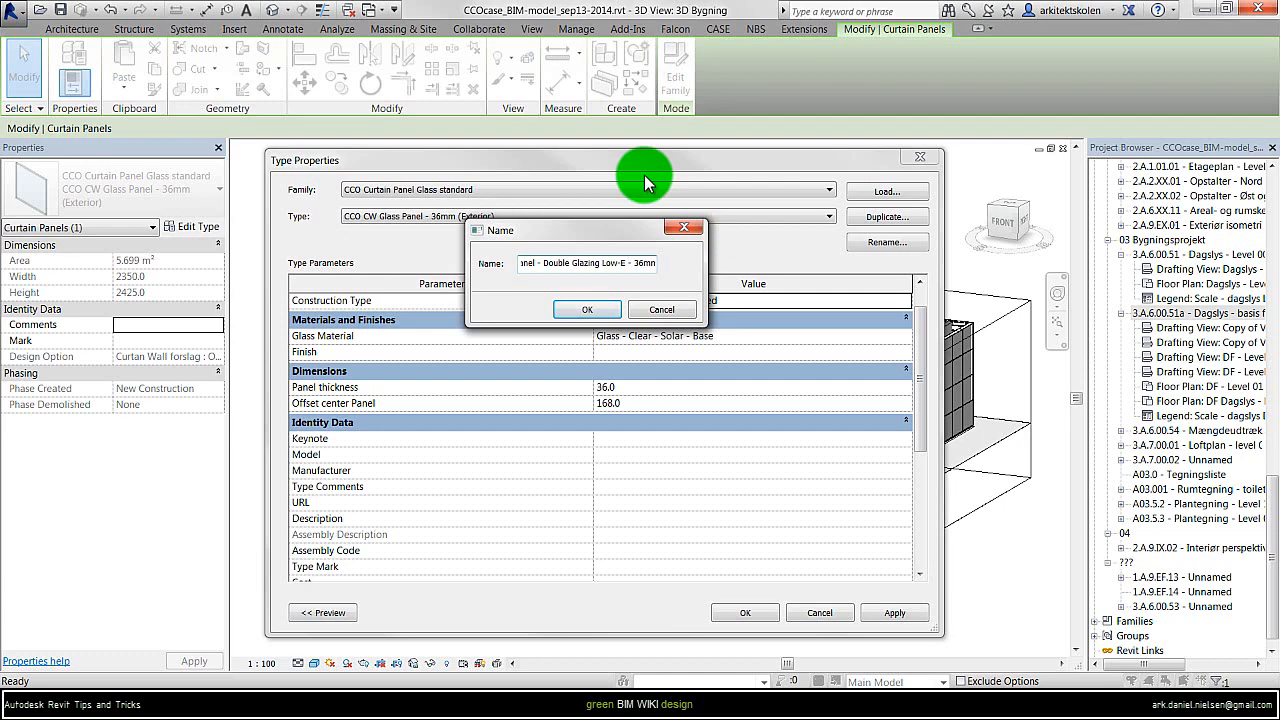
pyautogui.click(588, 308)
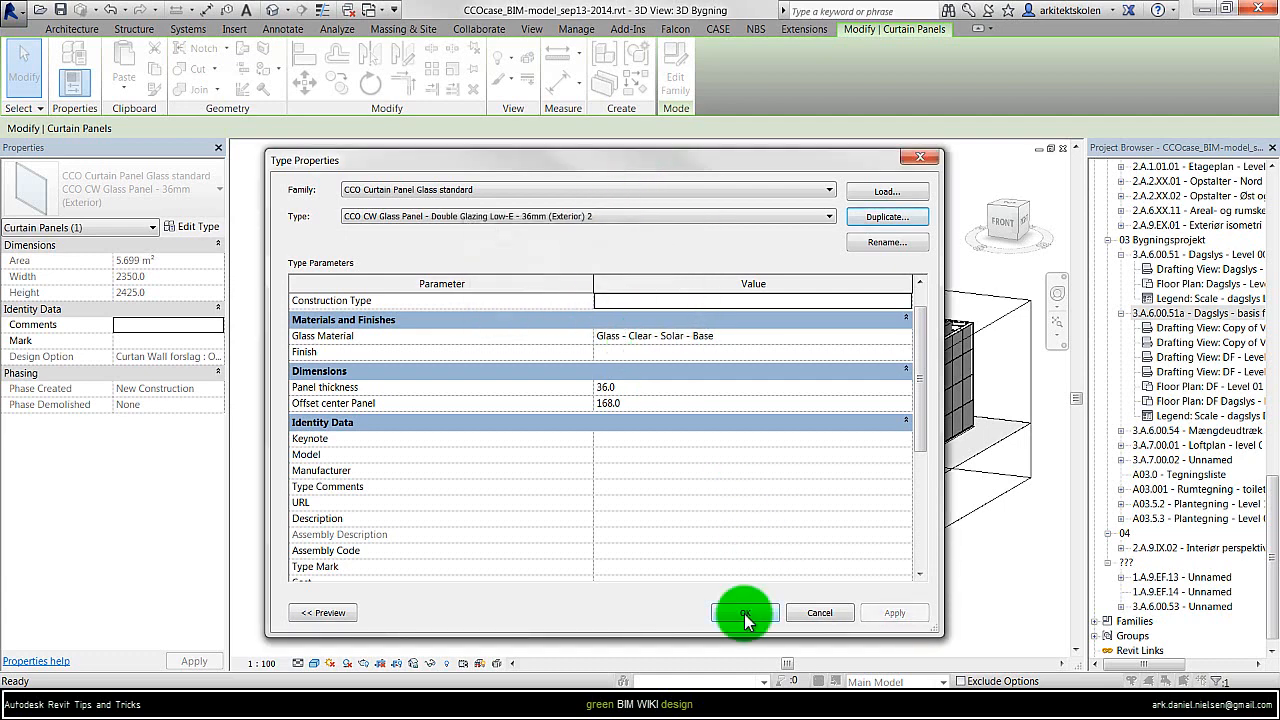
pyautogui.click(744, 612)
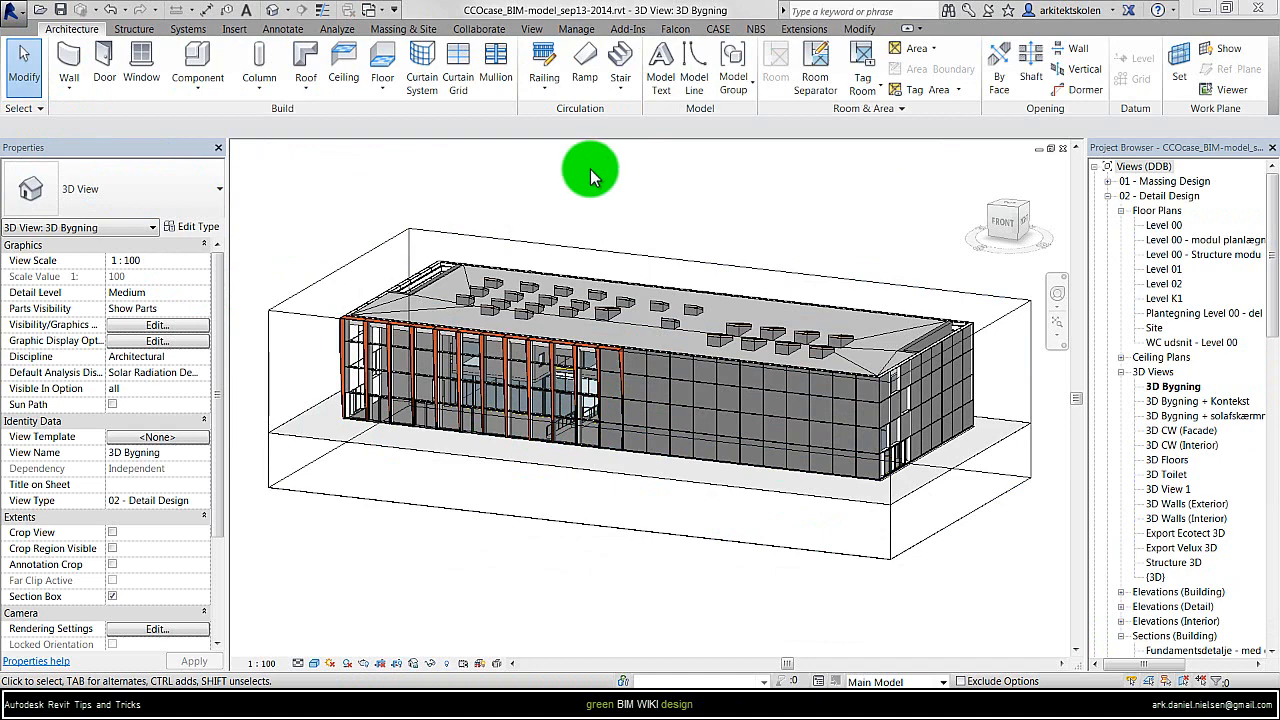
pyautogui.moveTo(590, 452)
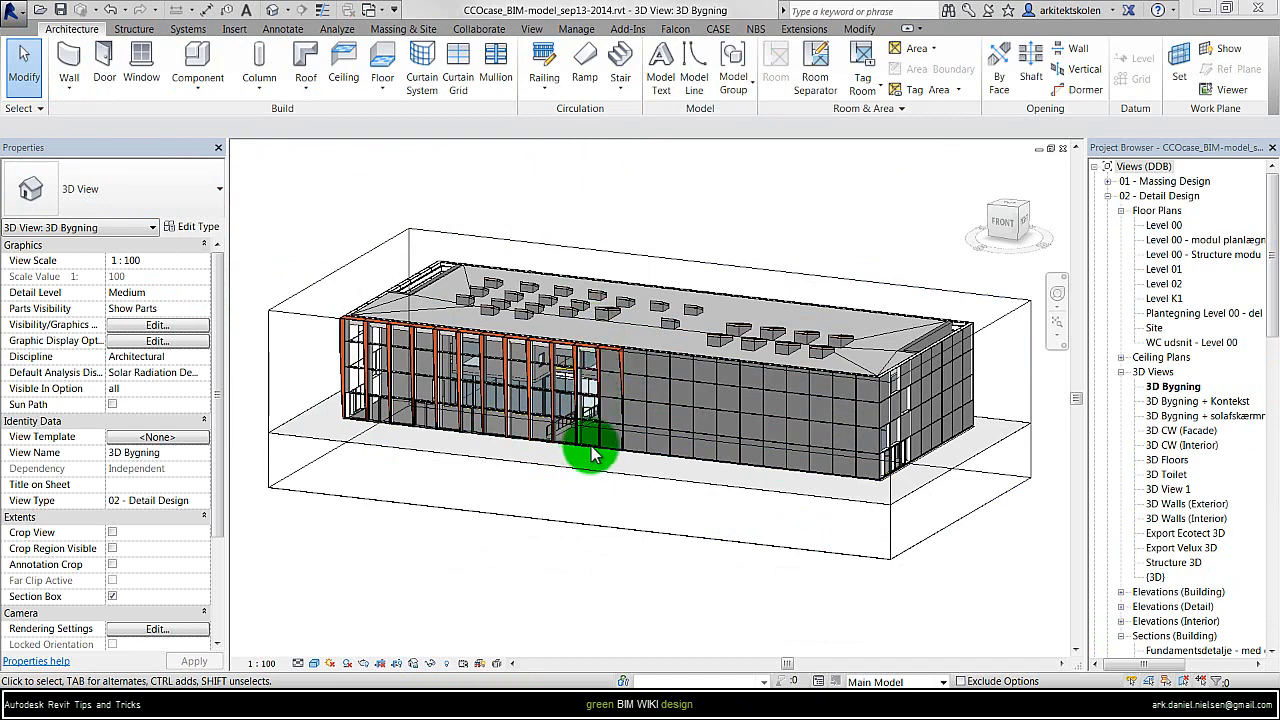
# Swap another lower-facade glass panel to the System Panel: Solid type.
pyautogui.click(592, 456)
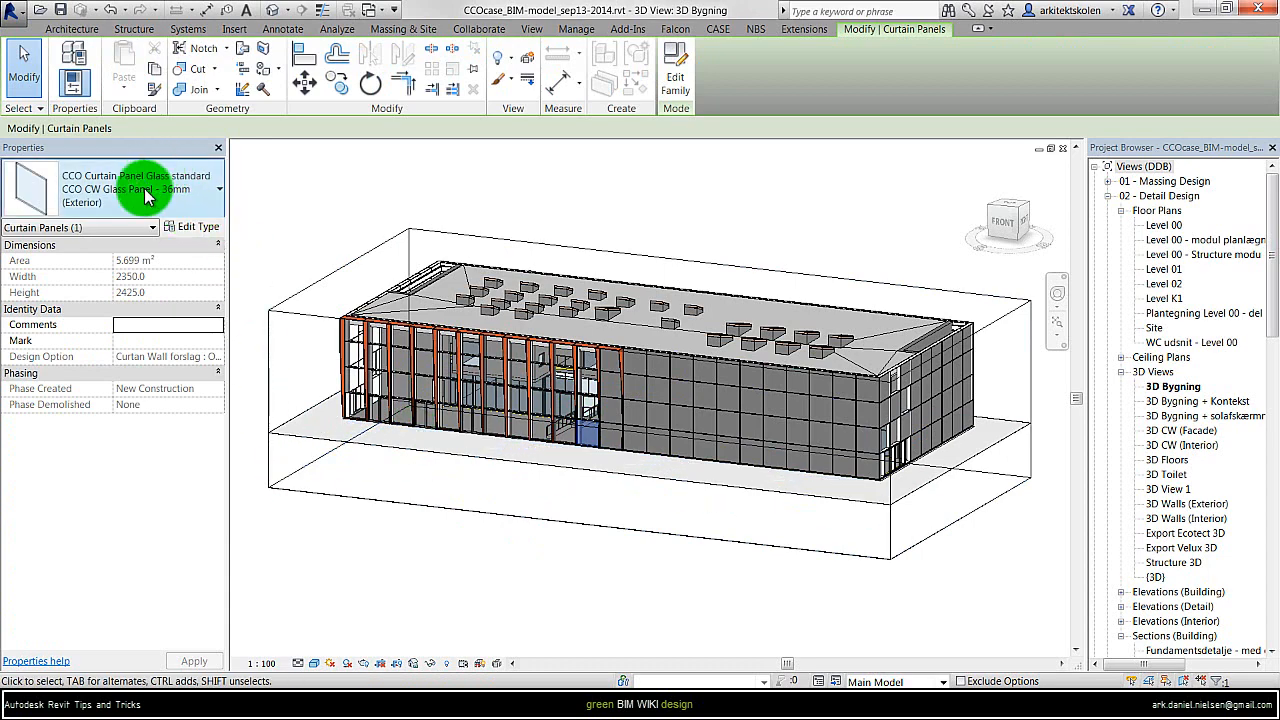
pyautogui.click(218, 188)
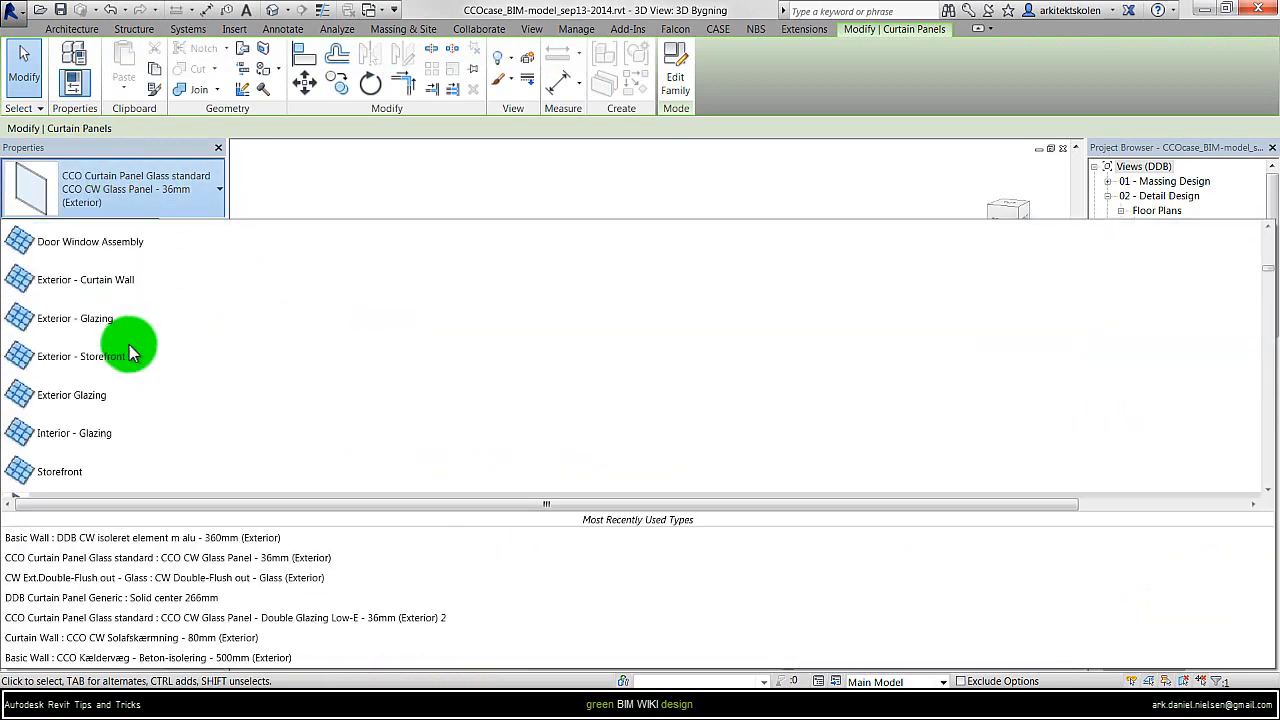
pyautogui.scroll(-3)
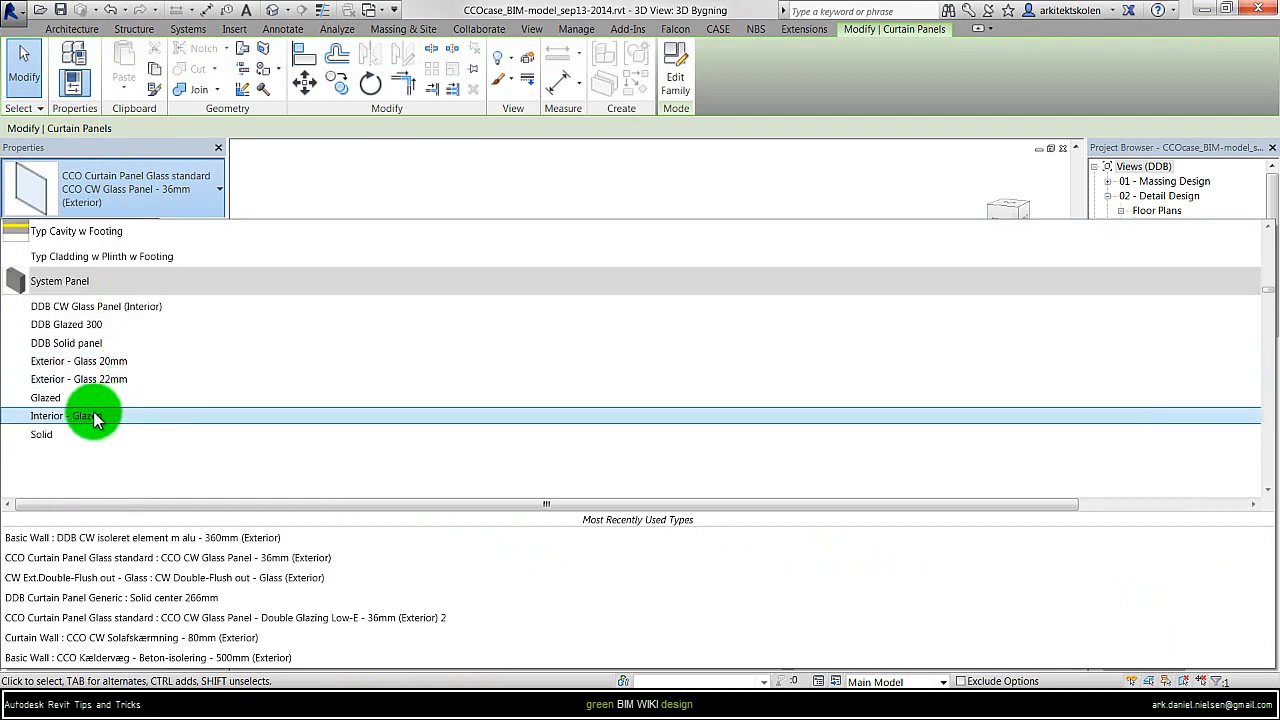
pyautogui.click(96, 414)
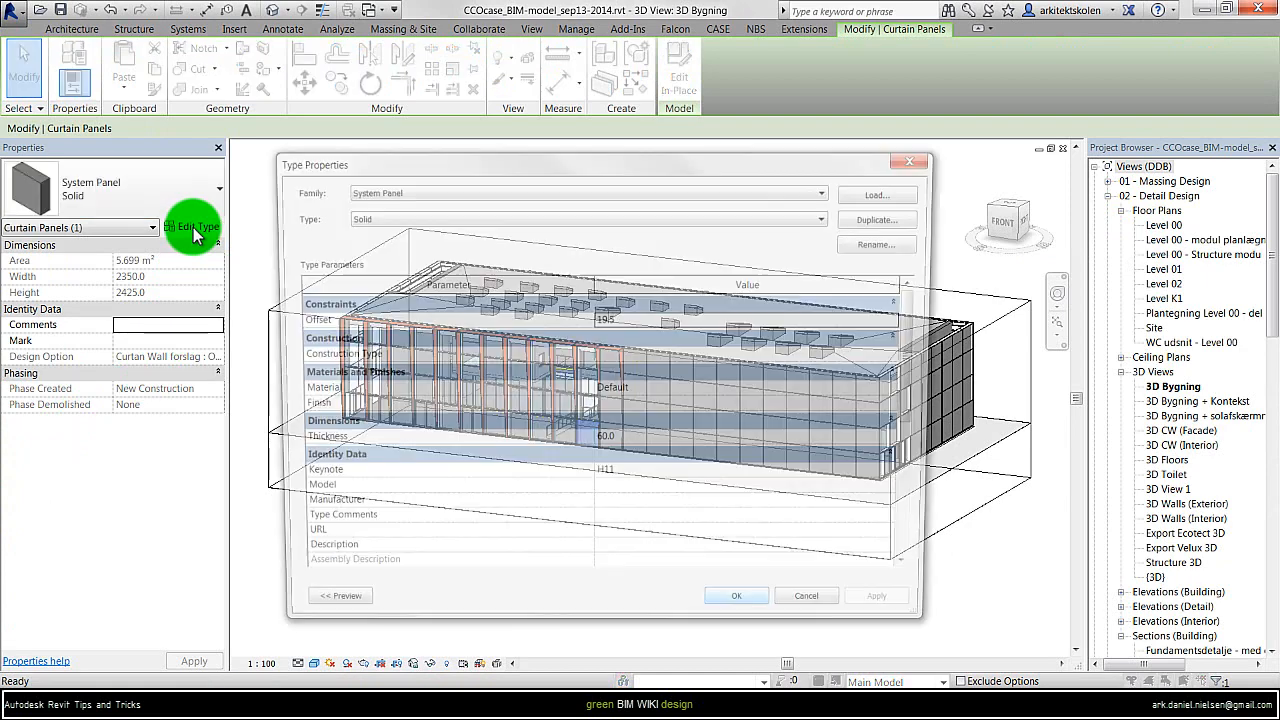
# Change the Solid panel's analytic construction from Metal to Wood frame with single clear glass.
pyautogui.scroll(-3)
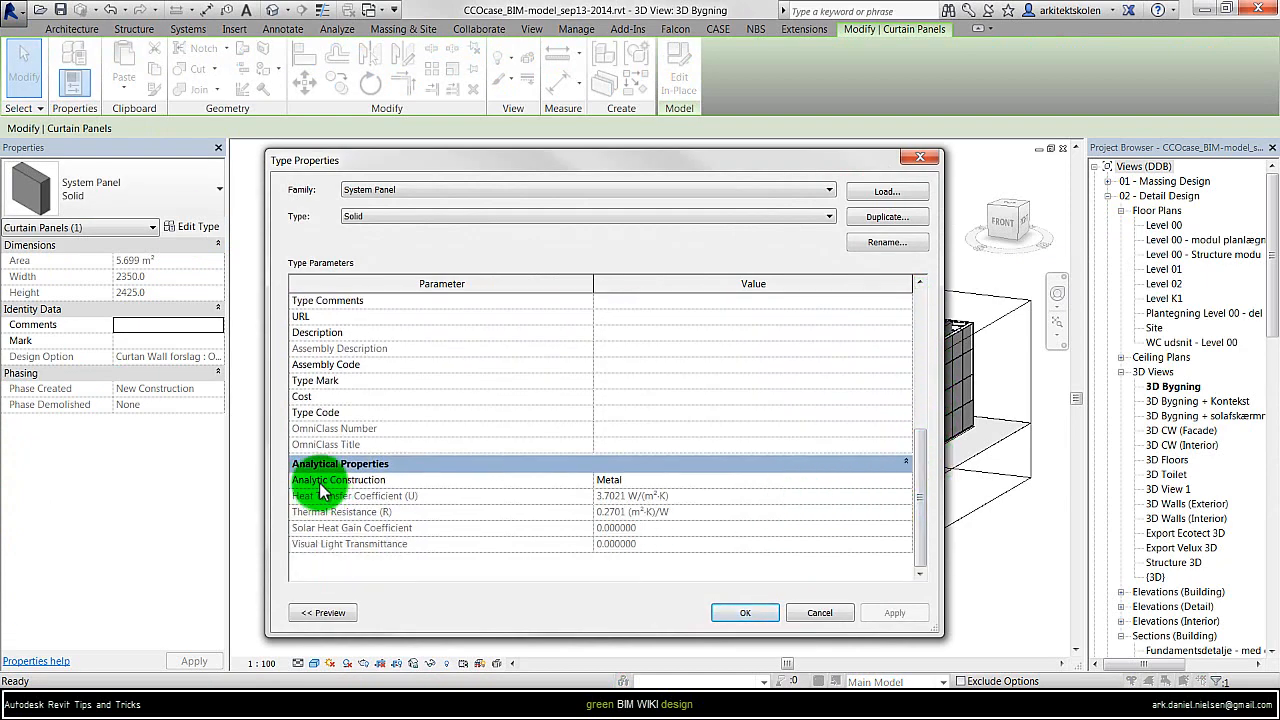
pyautogui.moveTo(550, 480)
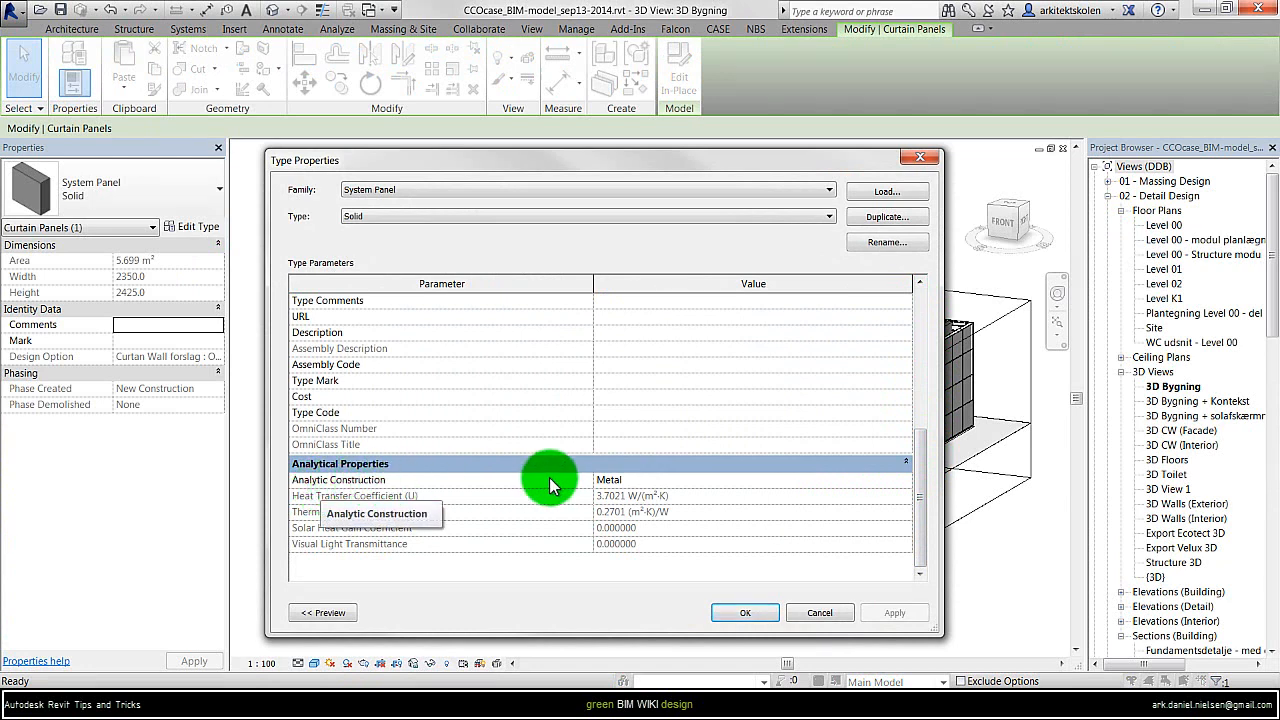
pyautogui.moveTo(858, 478)
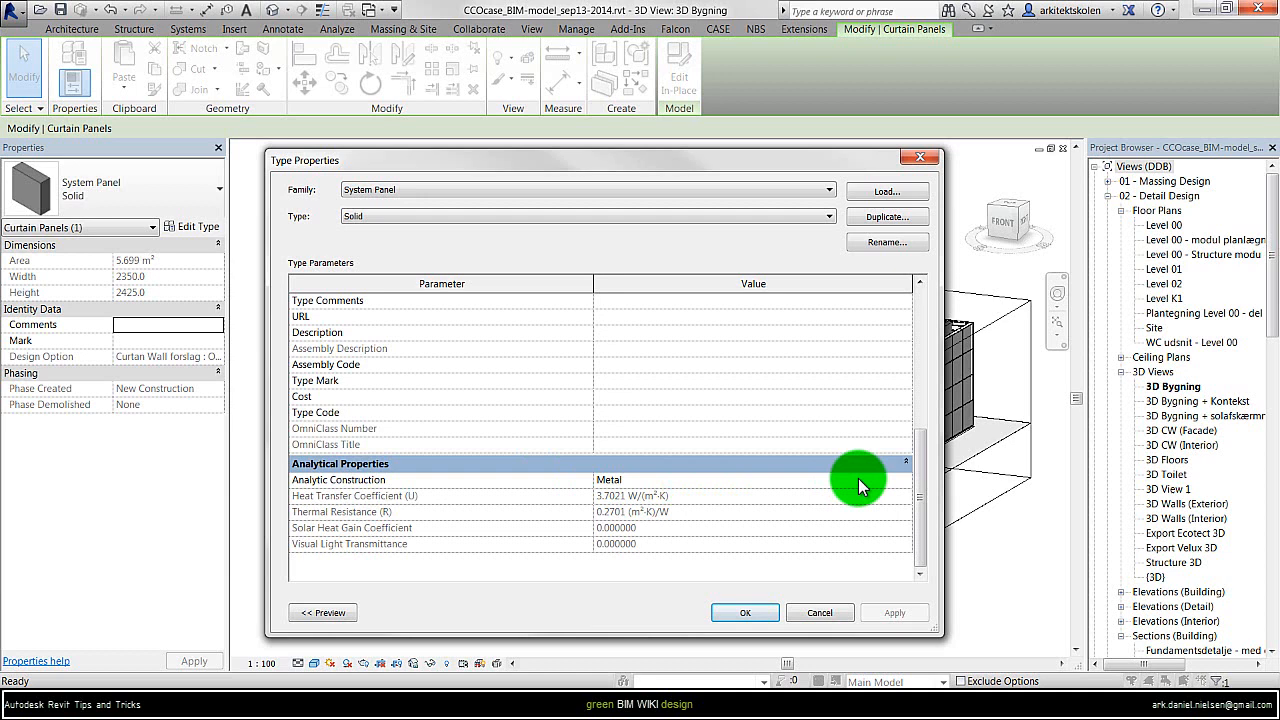
pyautogui.moveTo(908, 486)
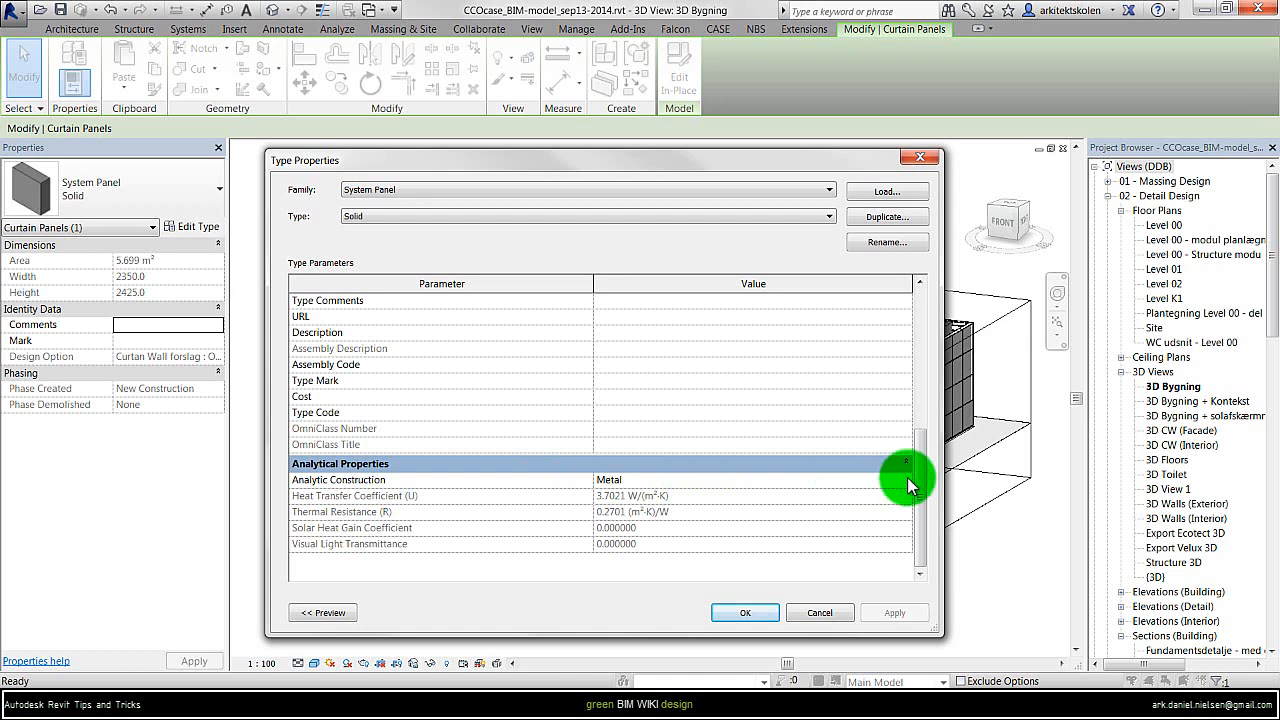
pyautogui.click(904, 480)
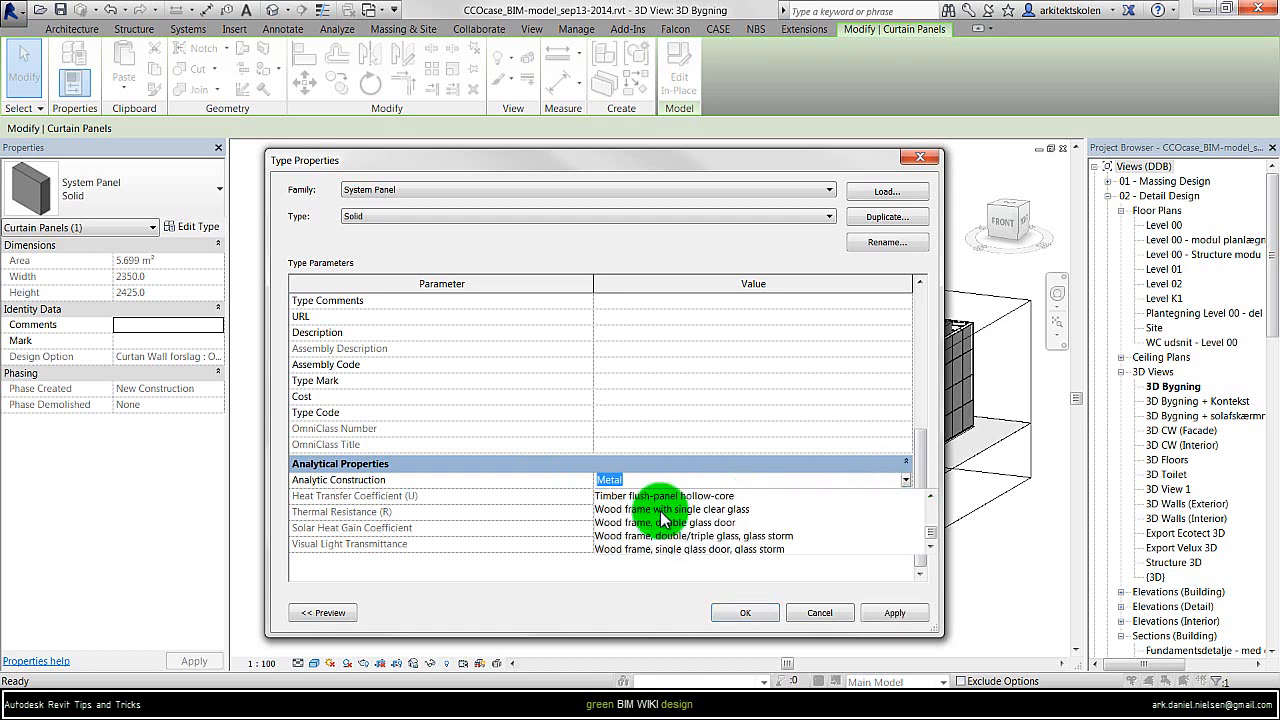
pyautogui.click(672, 510)
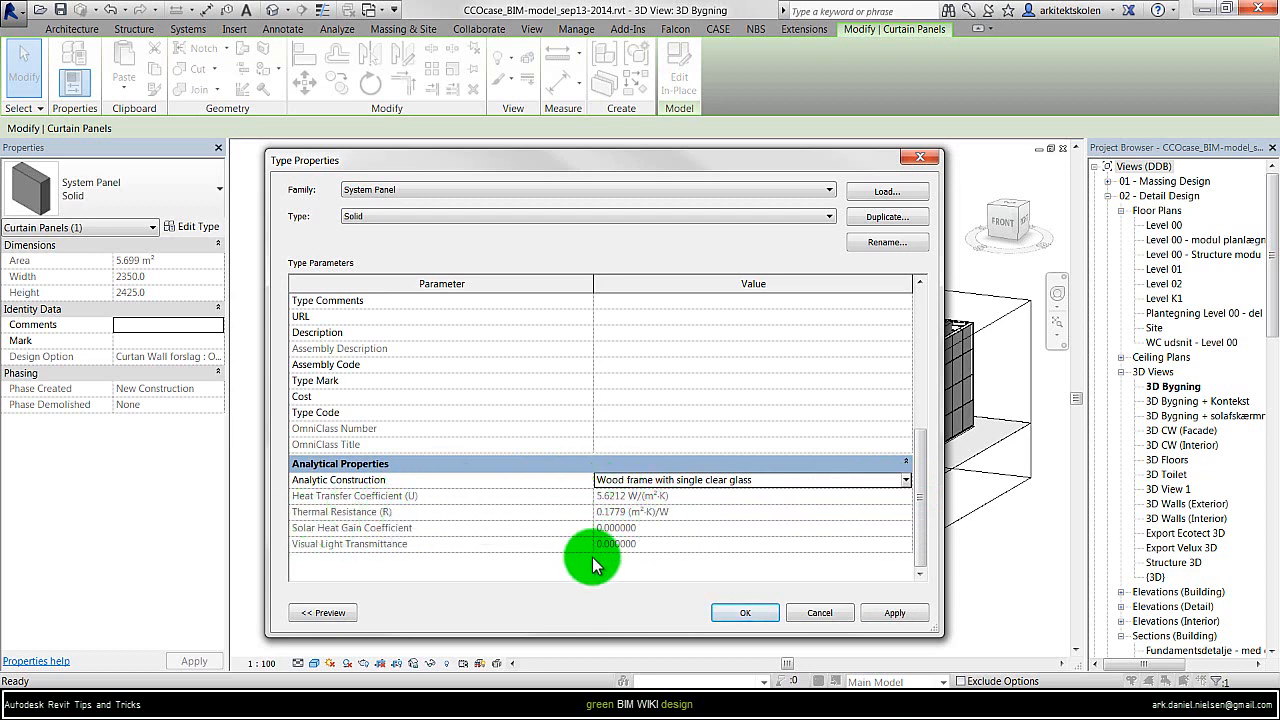
pyautogui.moveTo(568, 544)
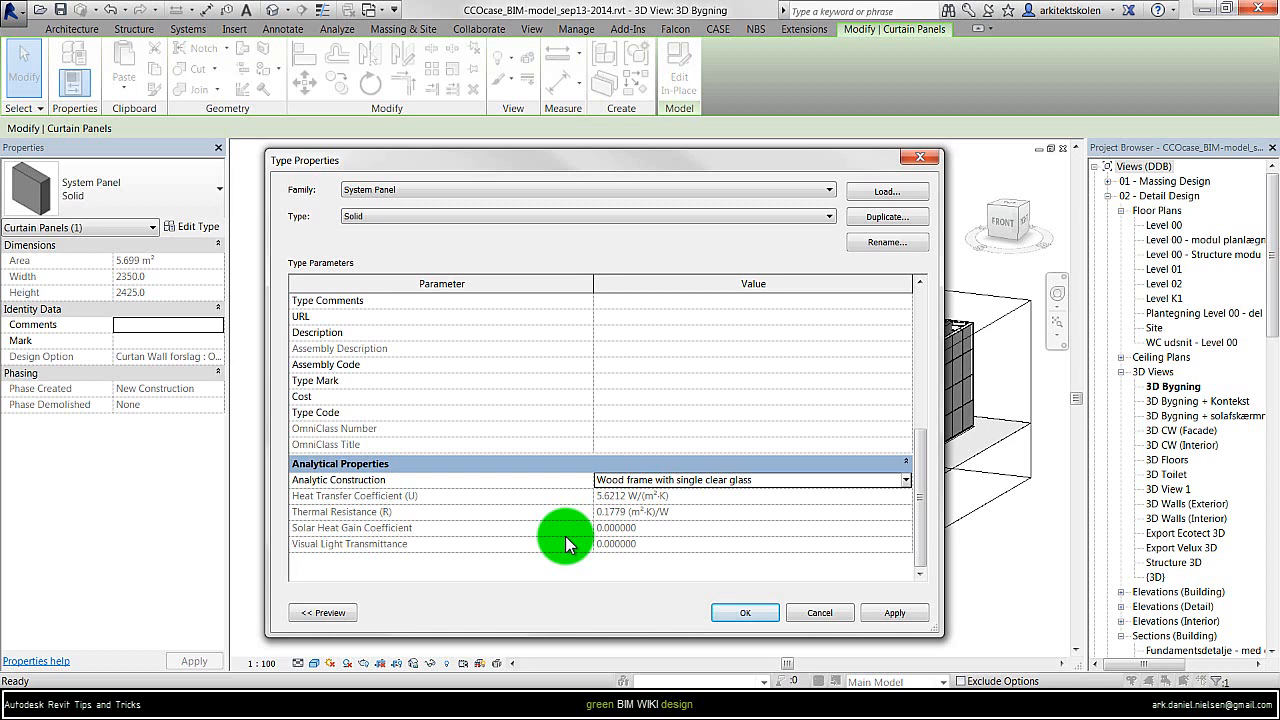
pyautogui.moveTo(570, 544)
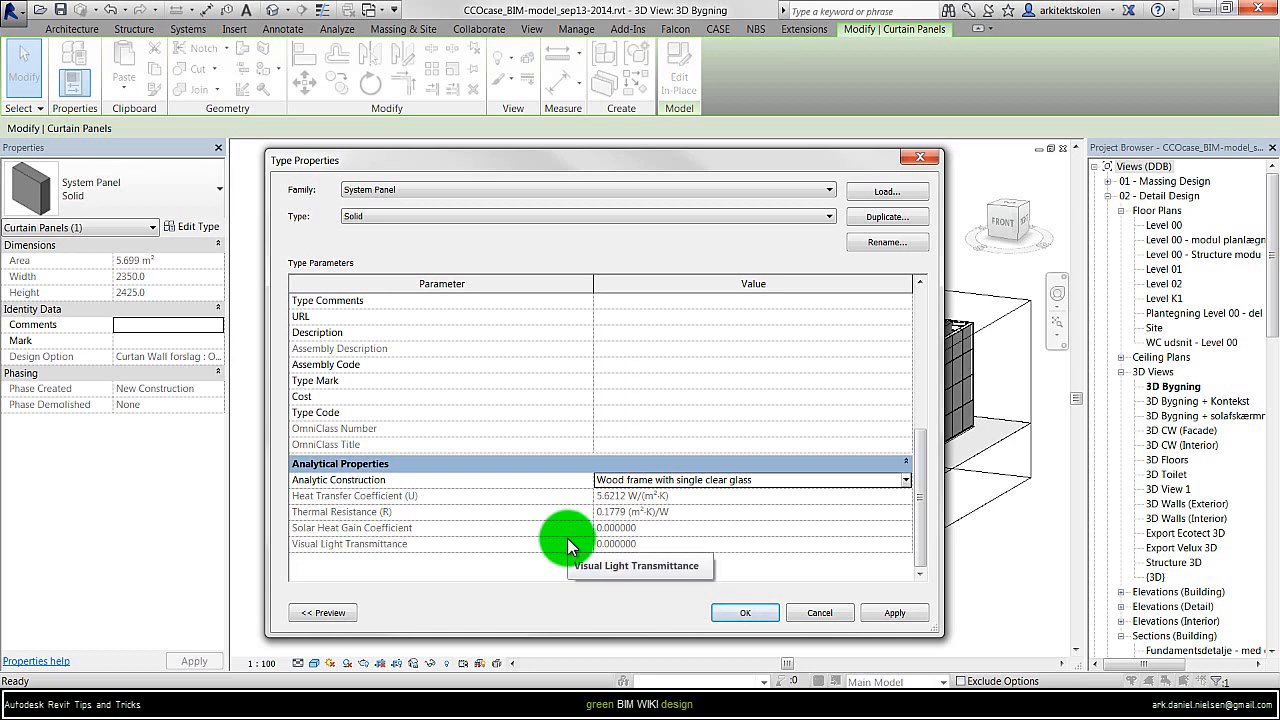
pyautogui.moveTo(704, 482)
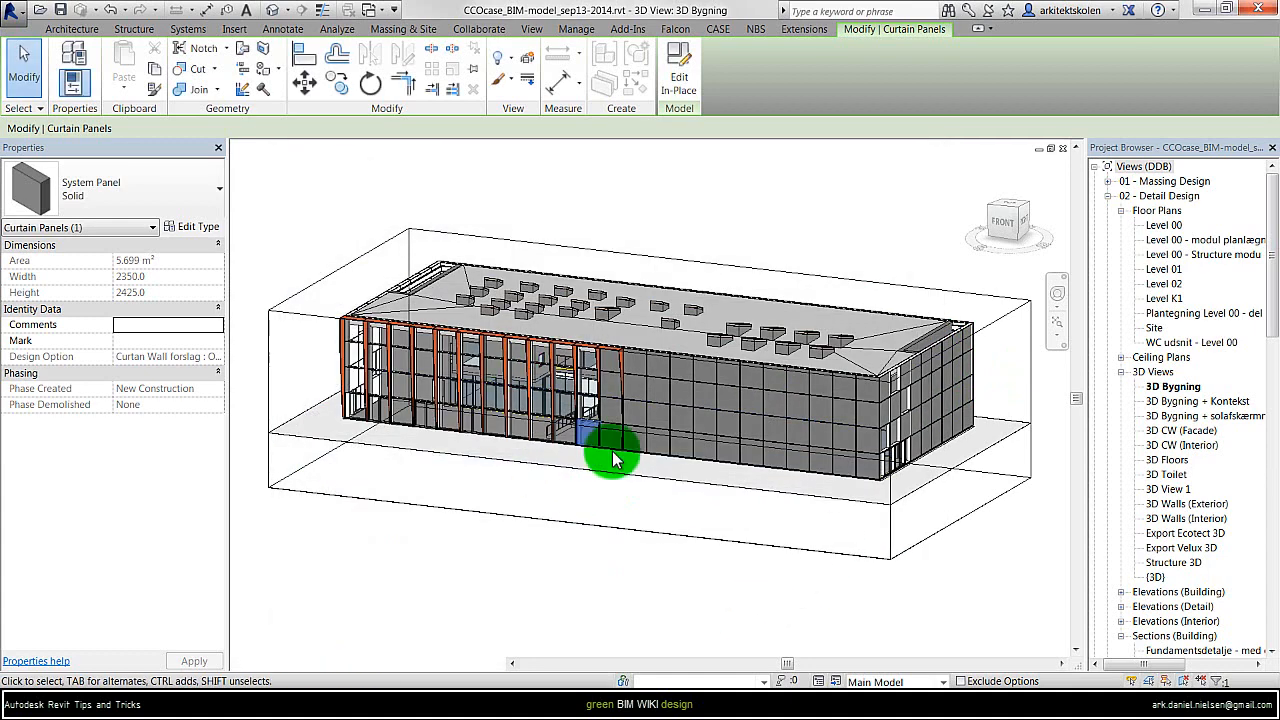
pyautogui.moveTo(150, 190)
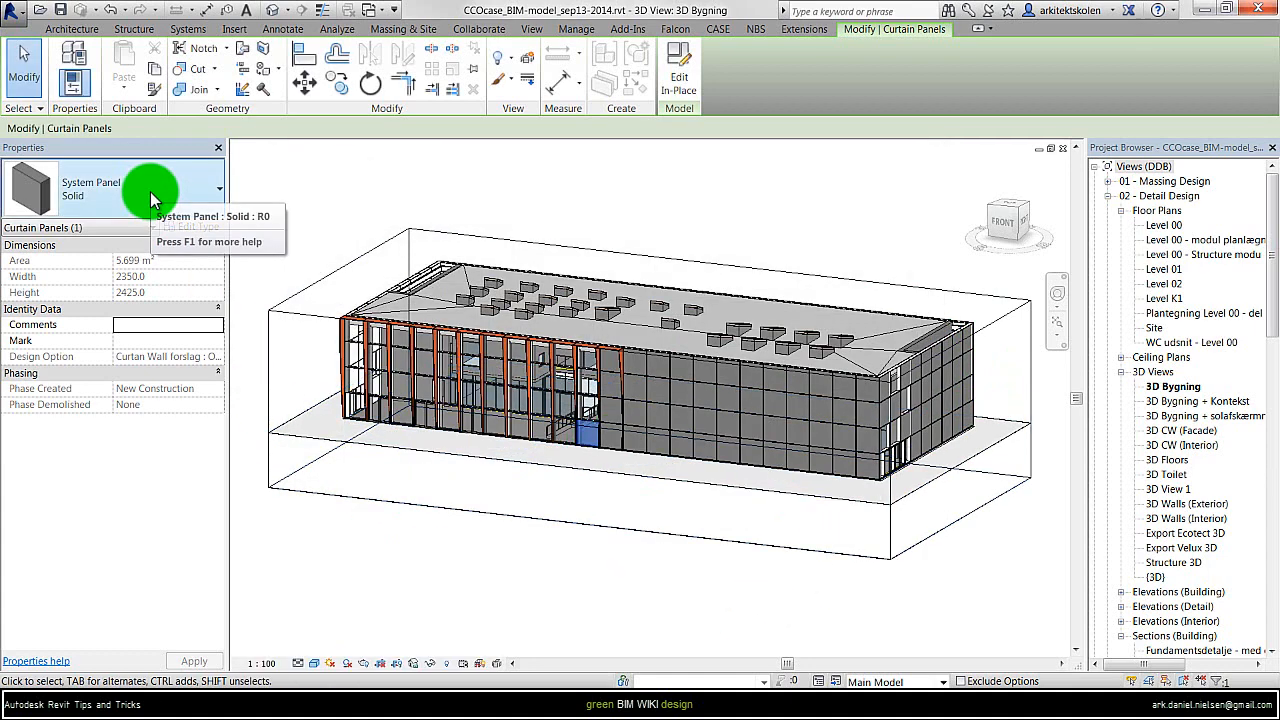
pyautogui.moveTo(220, 190)
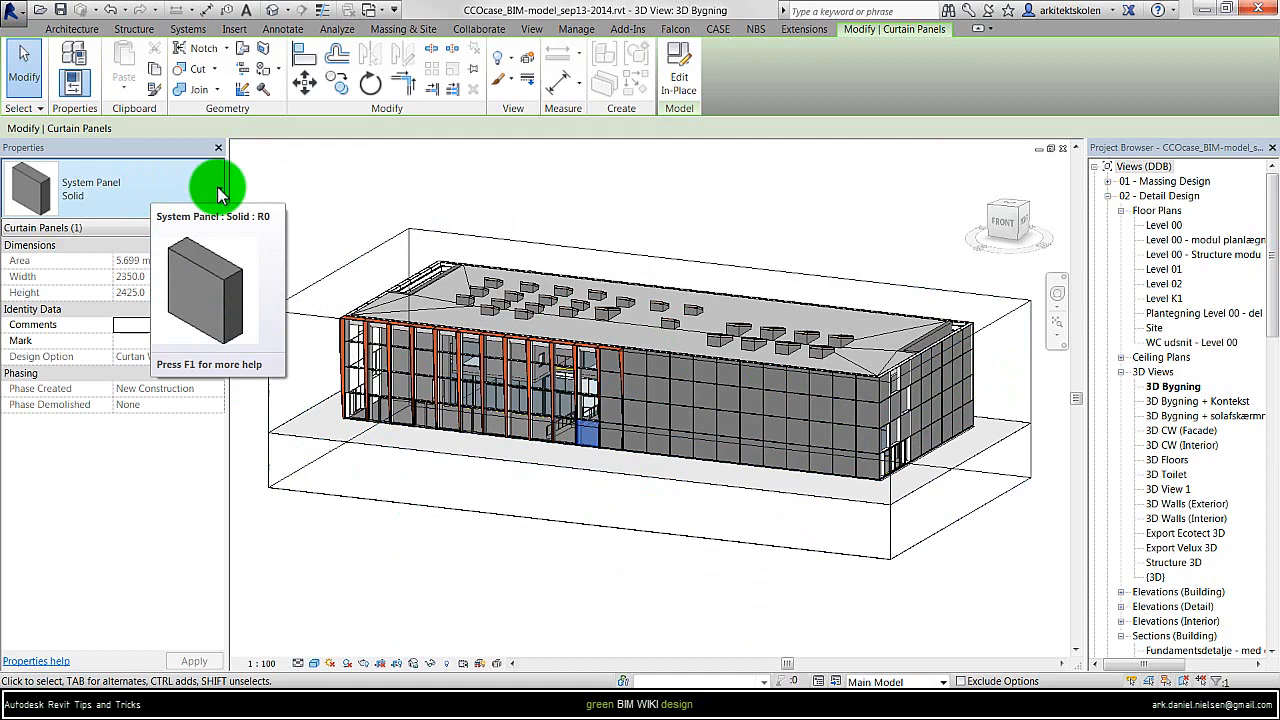
# Change the selected panel to Basic Wall: Exterior - 408mm Masonry / LW Concrete.
pyautogui.click(218, 188)
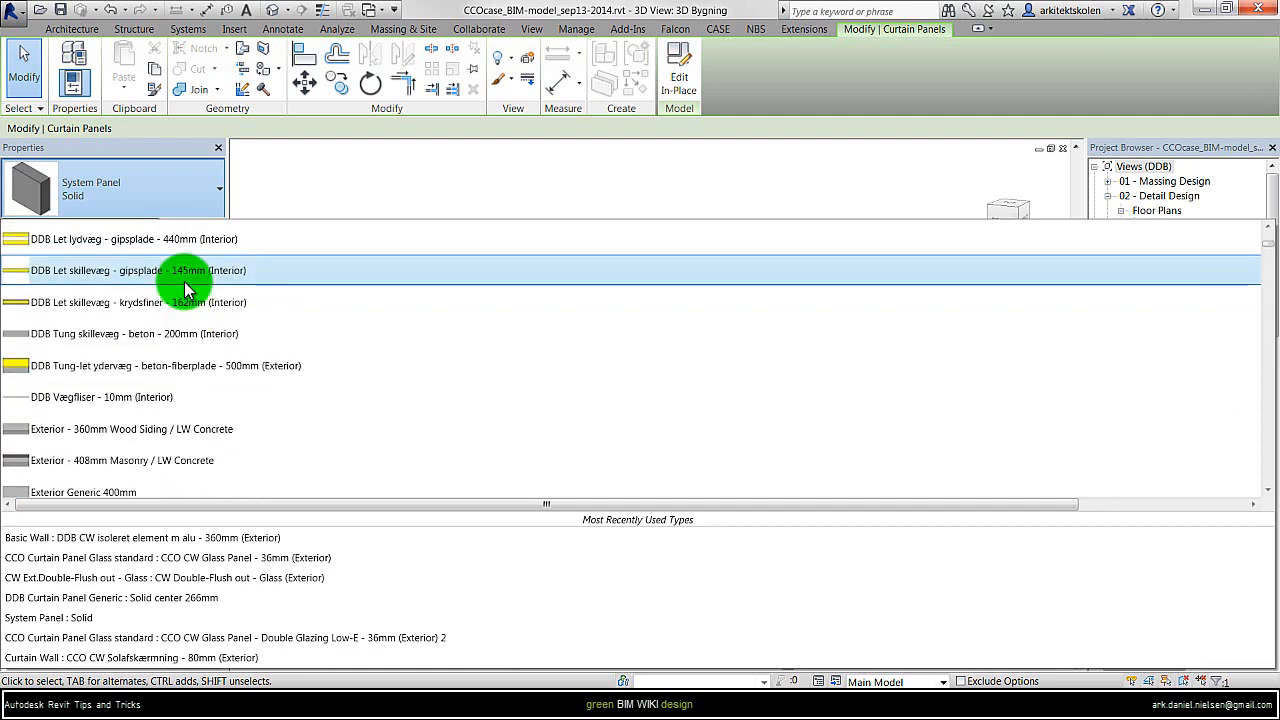
pyautogui.scroll(3)
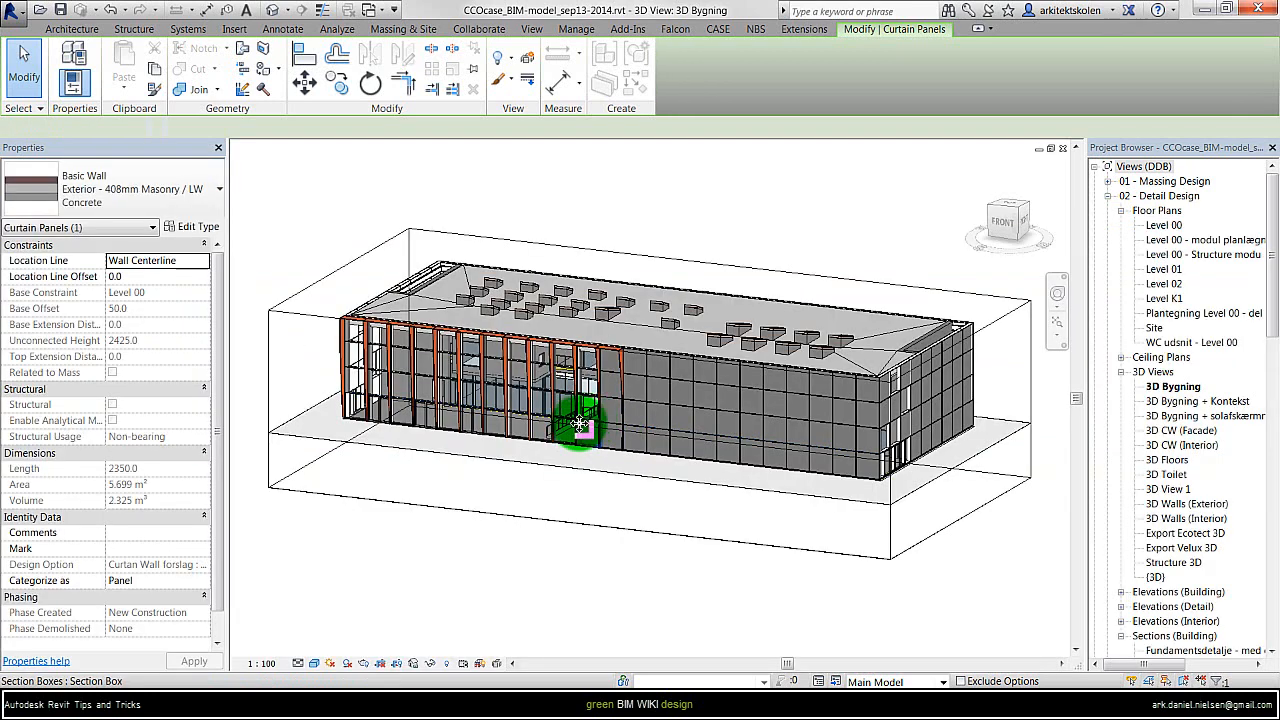
pyautogui.click(580, 424)
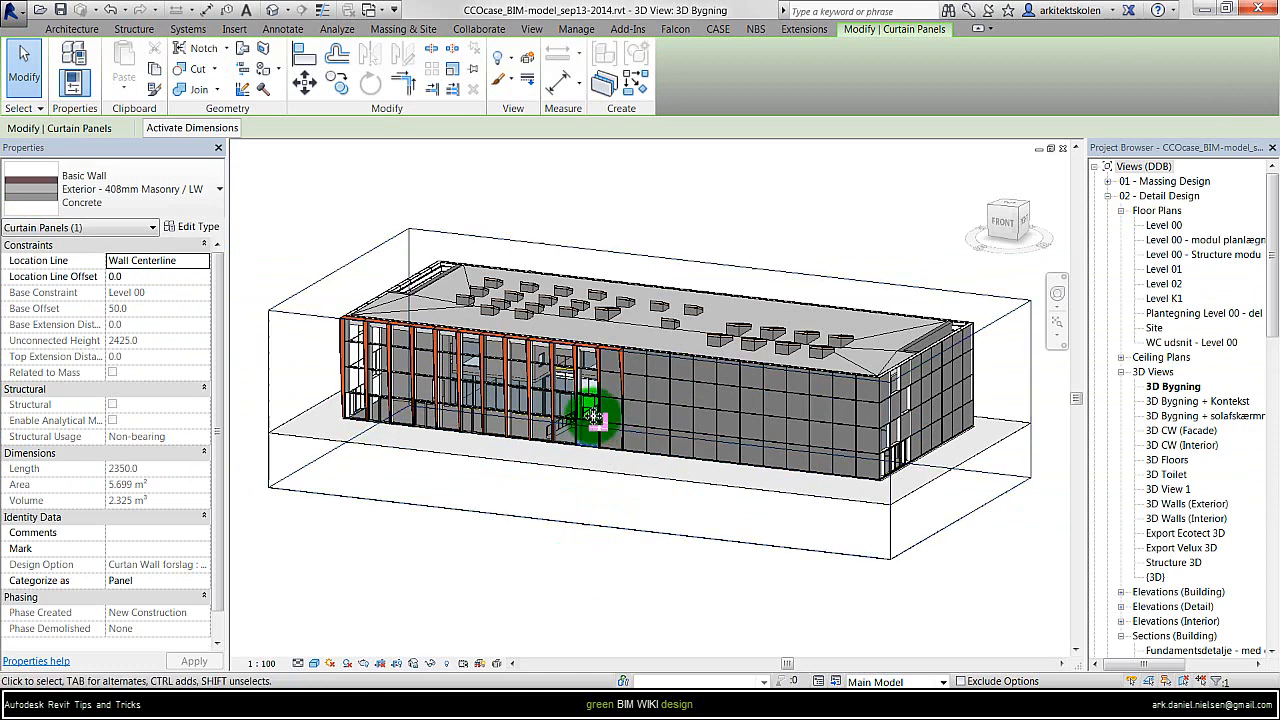
pyautogui.moveTo(500, 584)
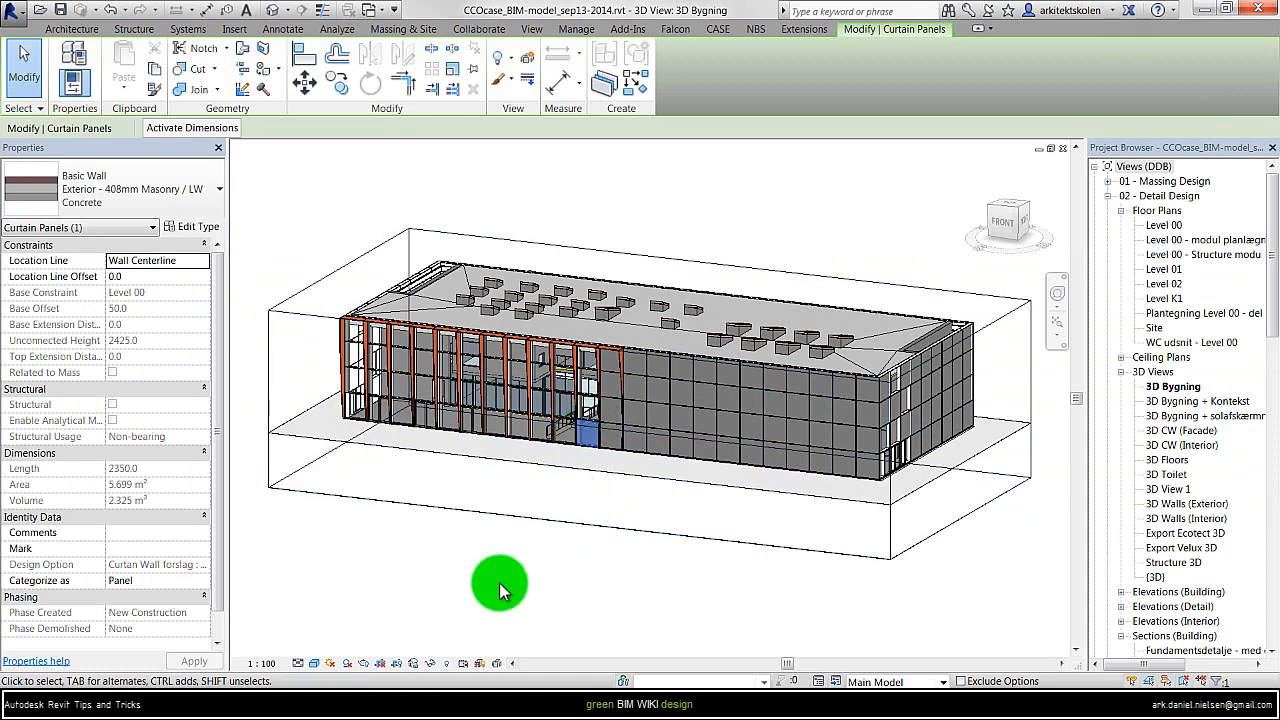